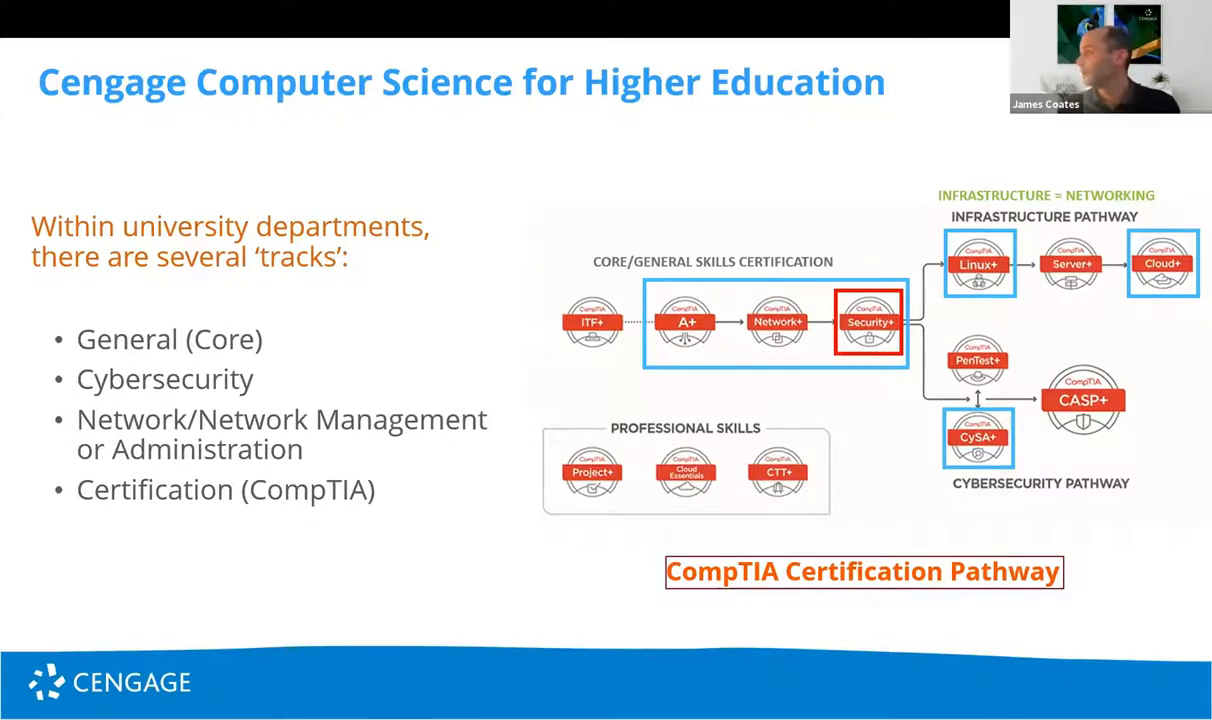
mouse_move(886, 396)
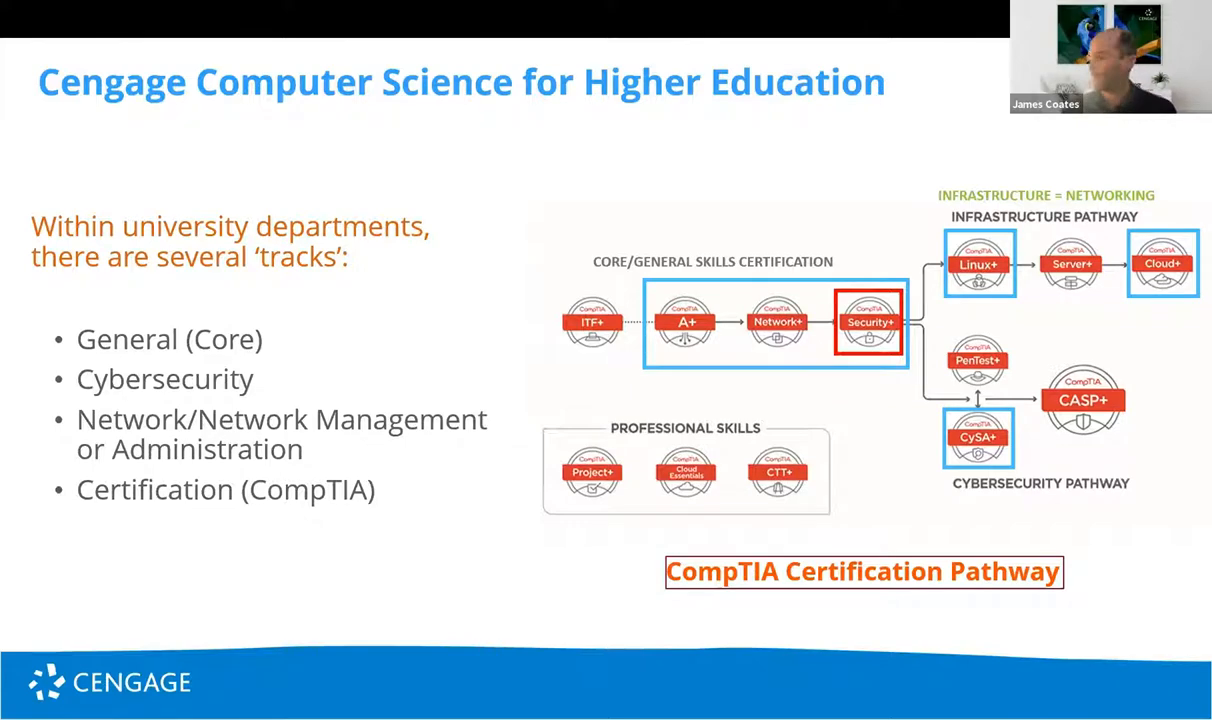
mouse_move(404, 302)
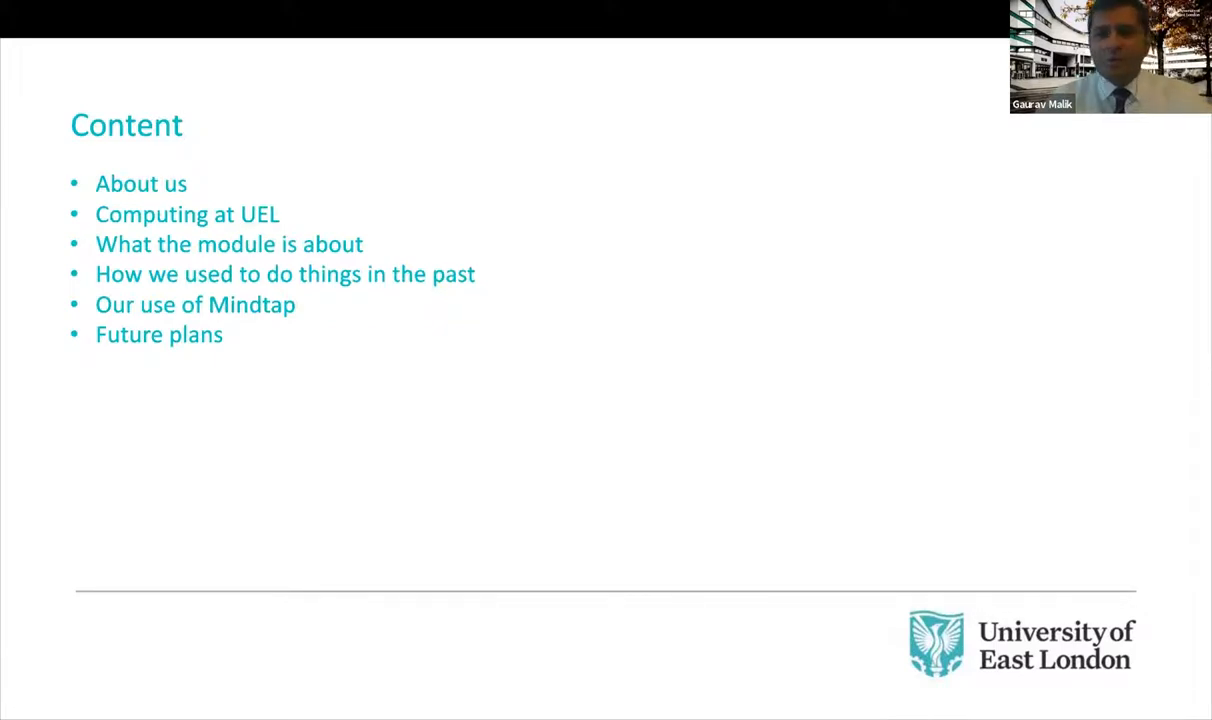
mouse_move(394, 422)
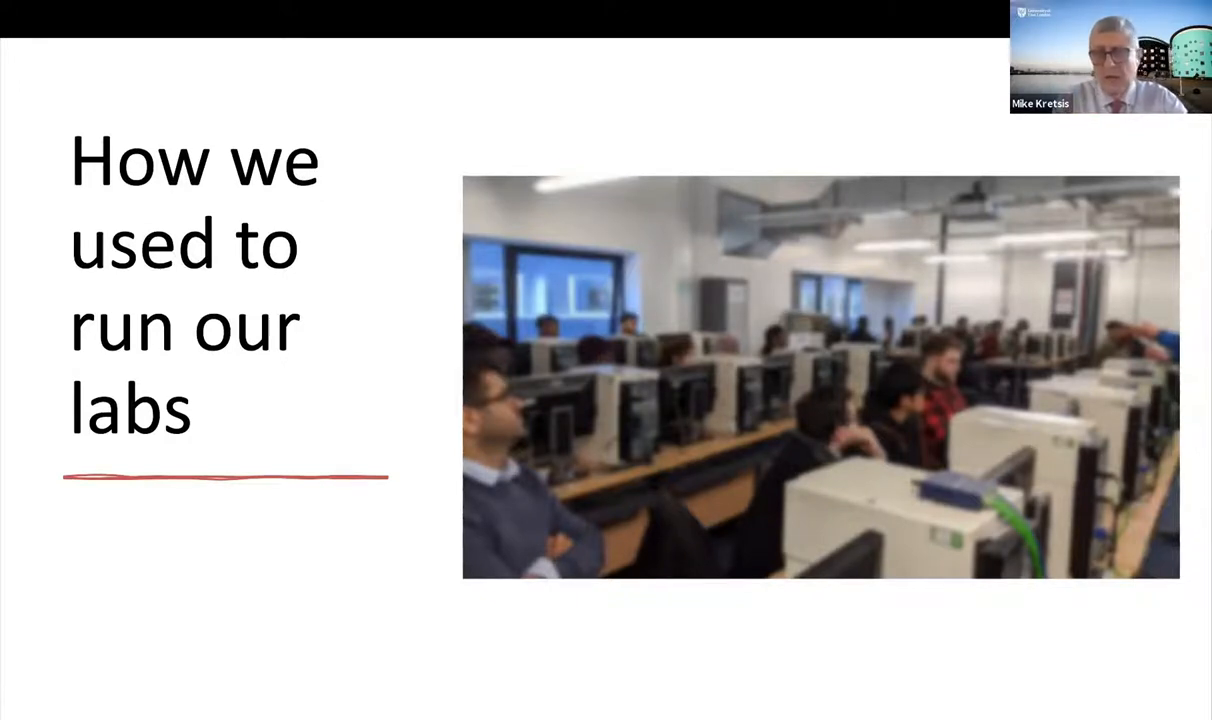
mouse_move(422, 666)
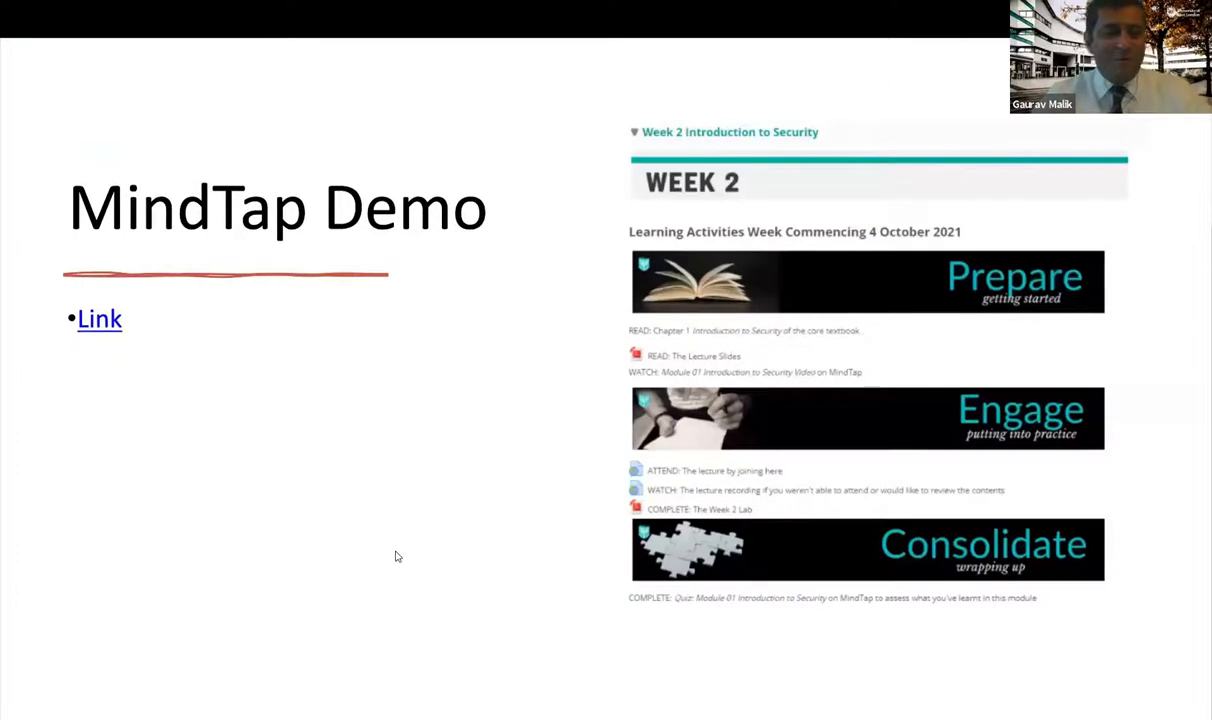
mouse_move(404, 542)
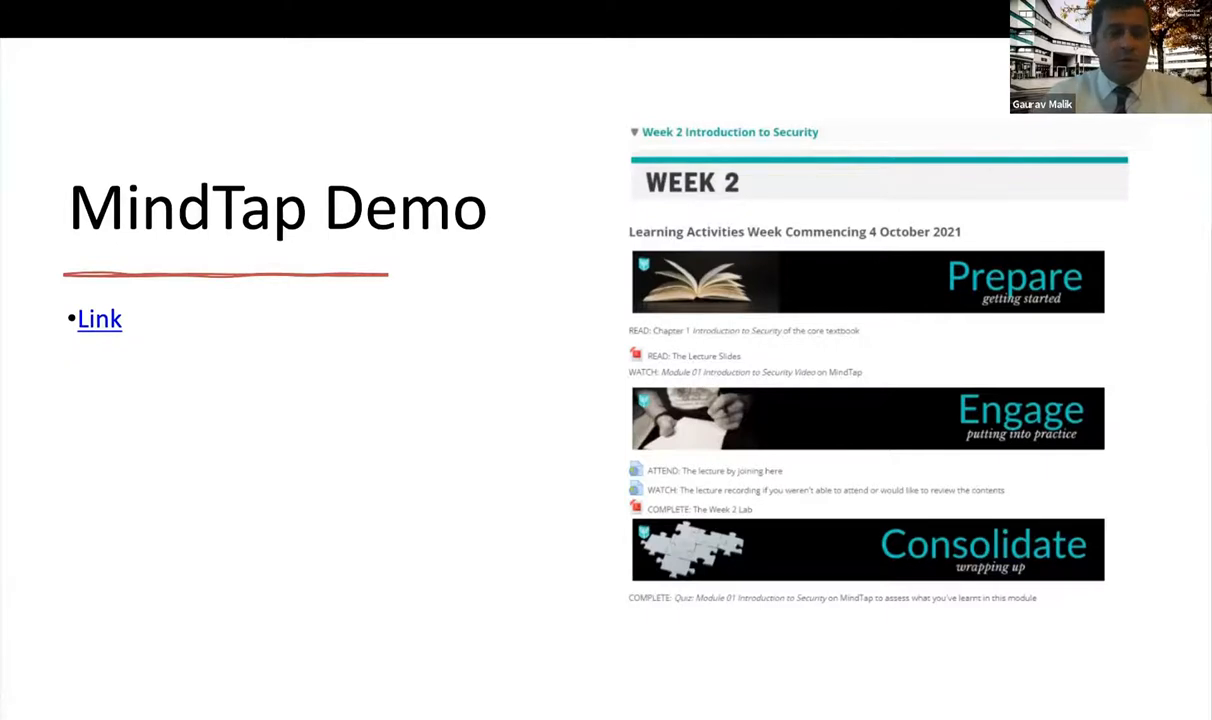
mouse_move(880, 260)
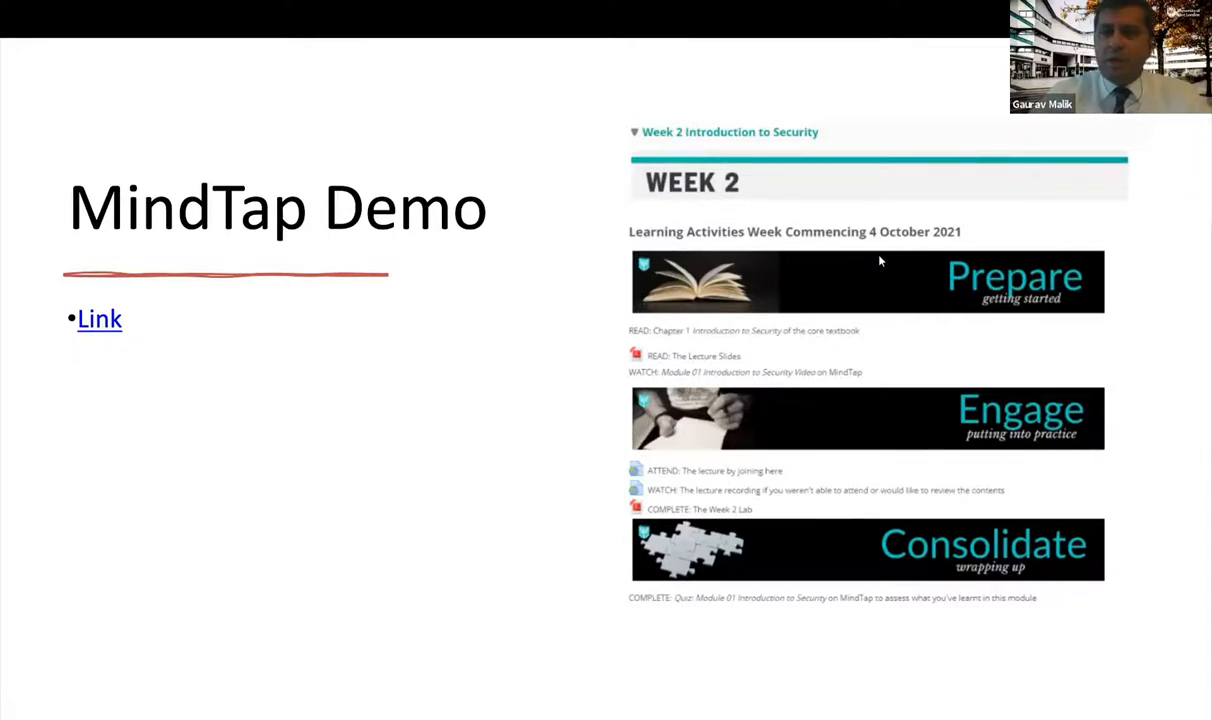
mouse_move(990, 148)
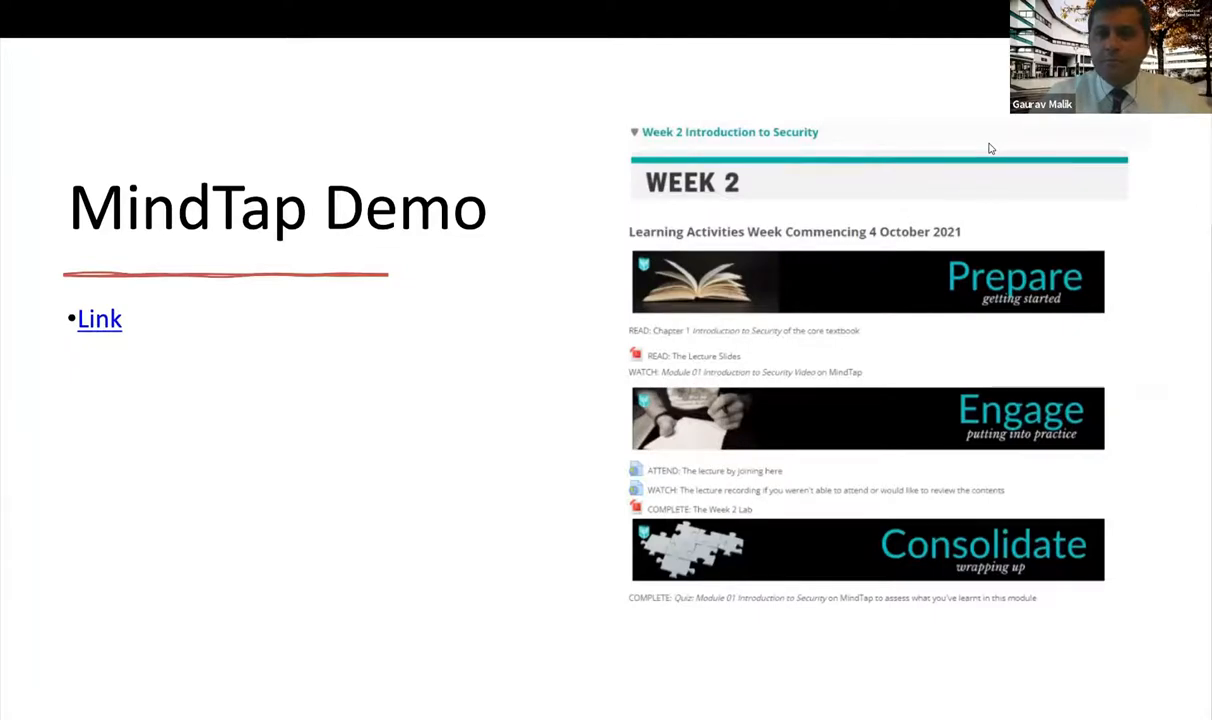
Collapse the Week 1 activities so the CompTIA Security+ course module list shows.
left_click(98, 320)
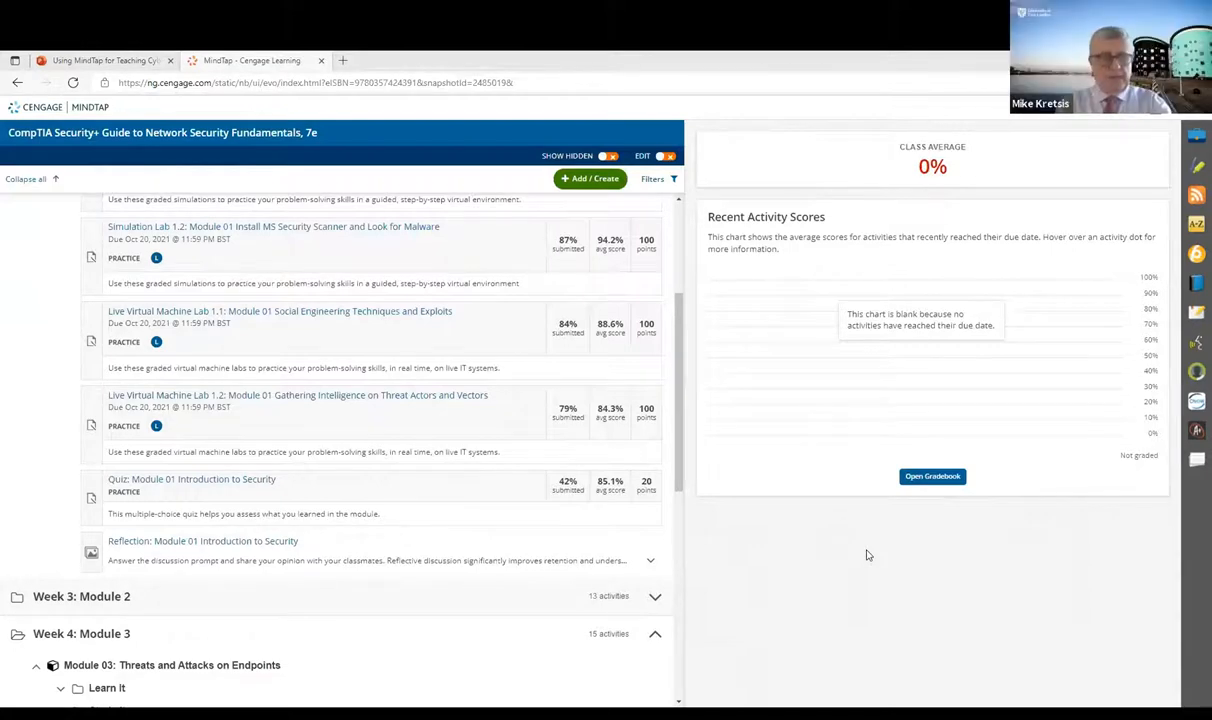
mouse_move(700, 492)
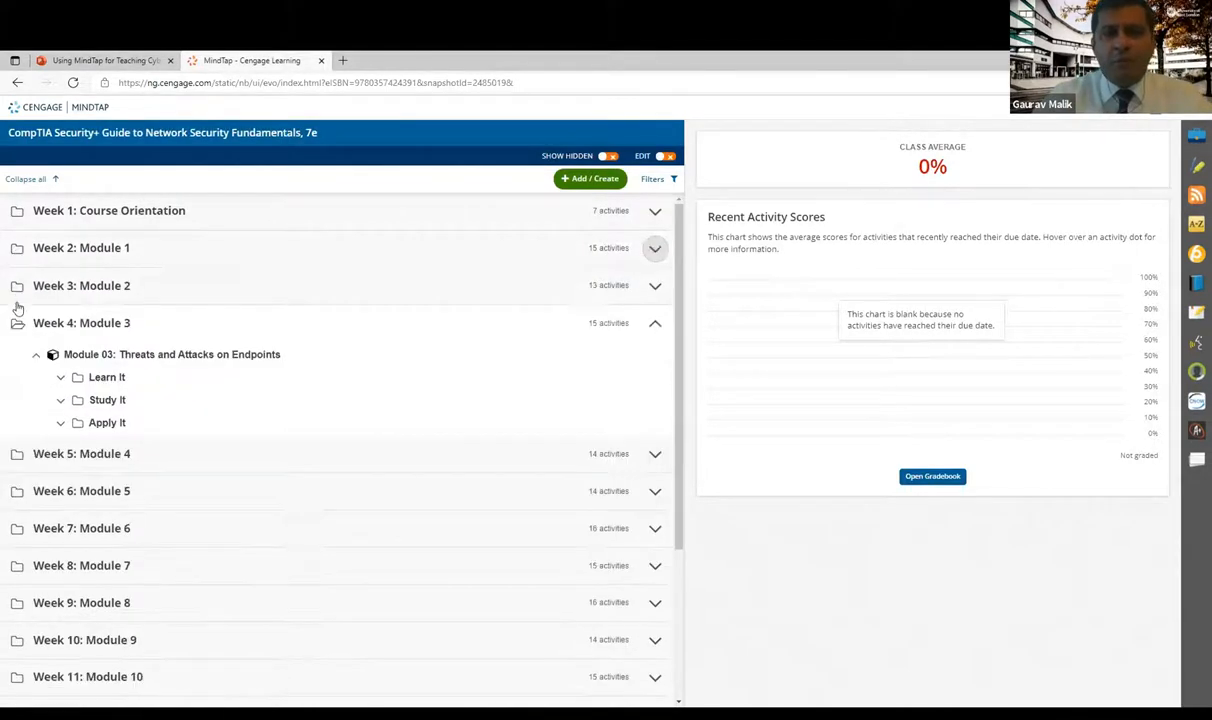
Collapse the Week 4: Module 3 row so every week is listed closed.
left_click(656, 322)
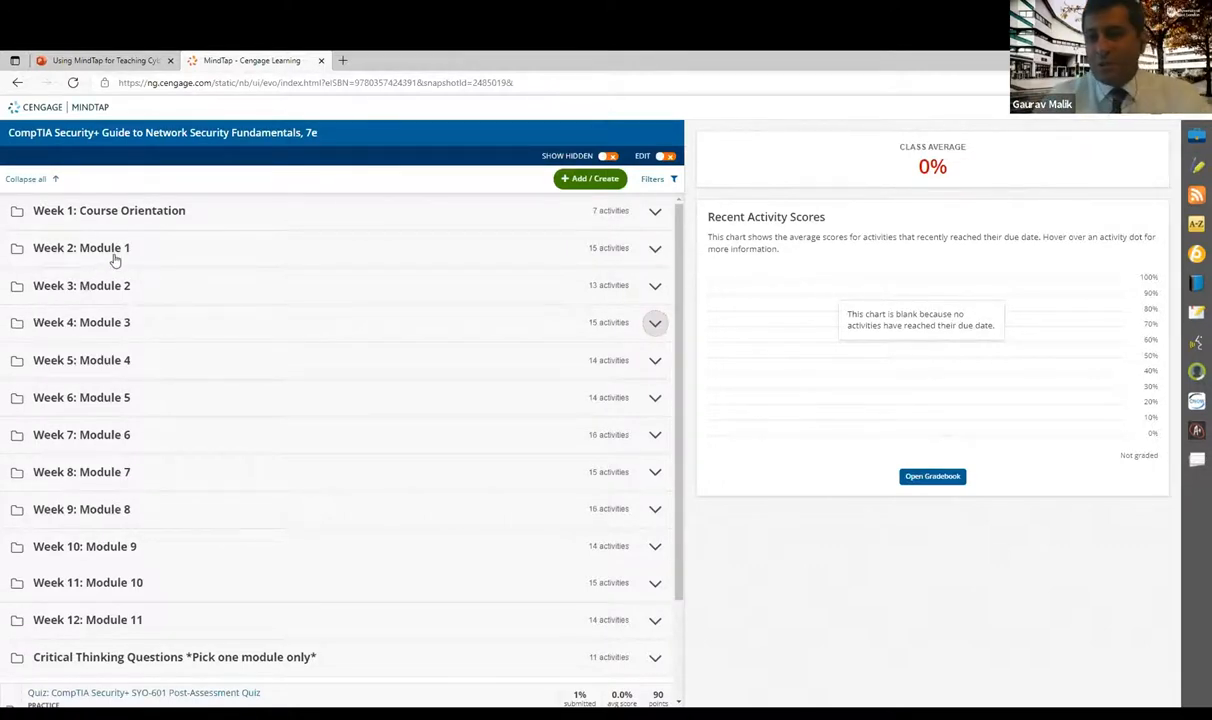
mouse_move(100, 322)
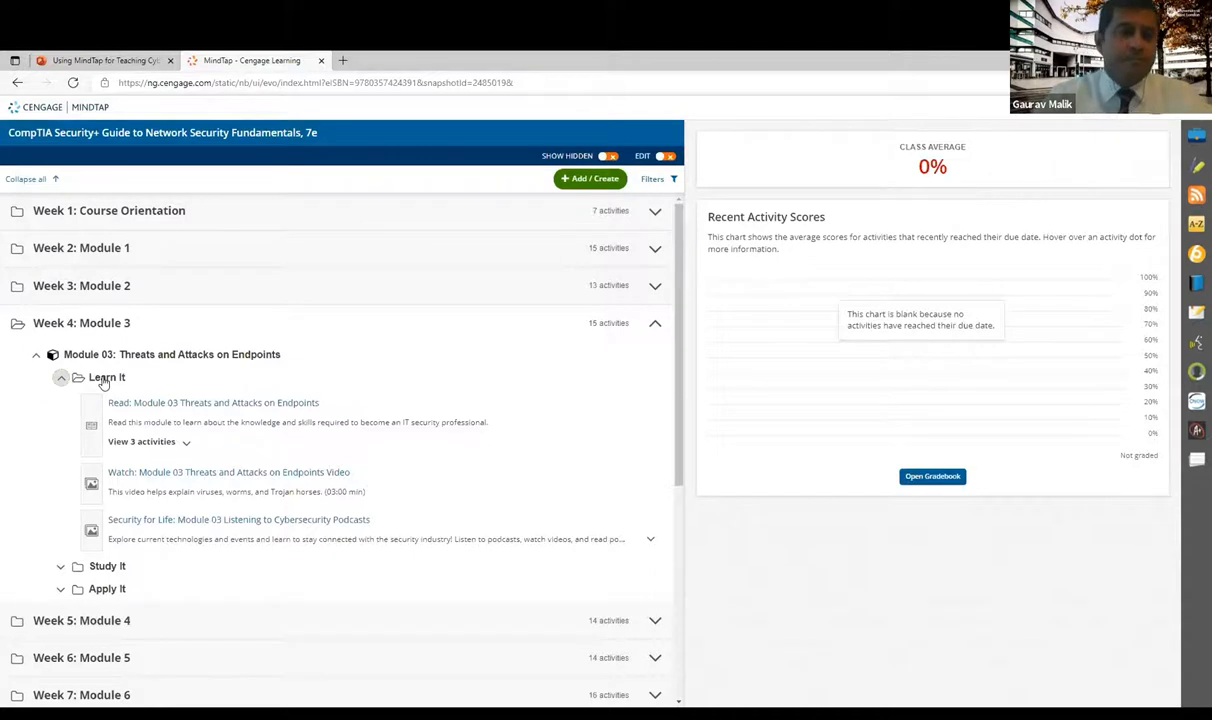
mouse_move(100, 572)
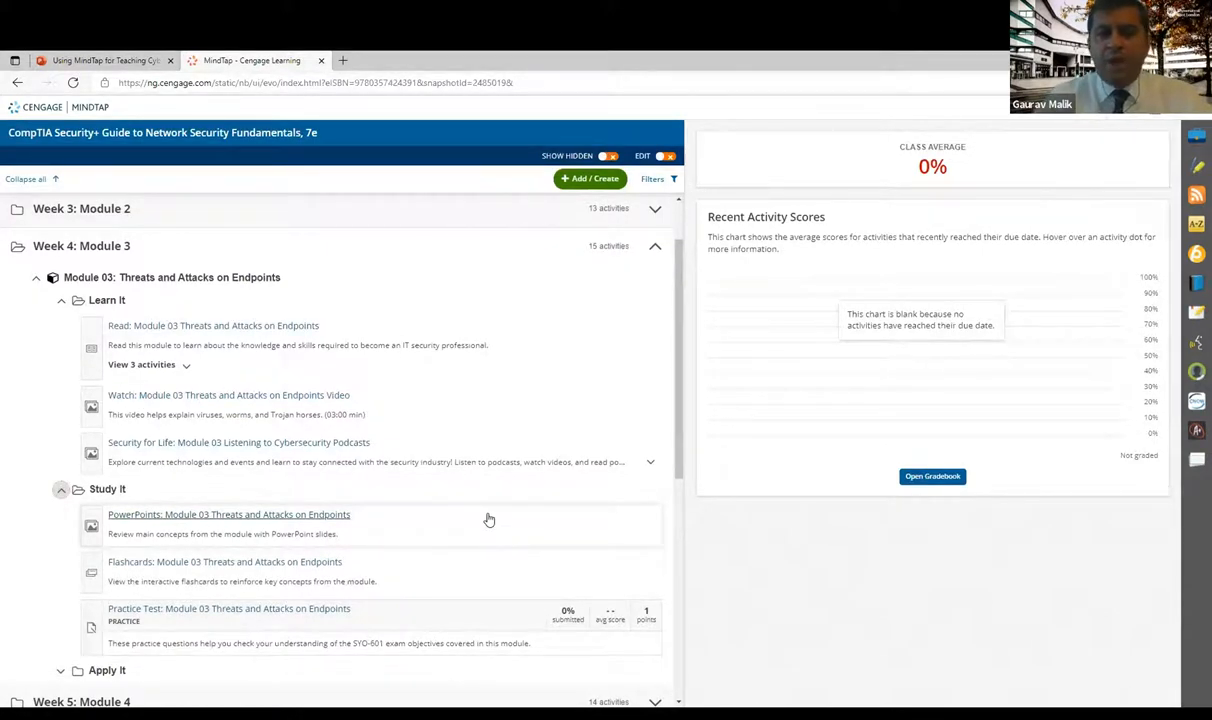
mouse_move(344, 568)
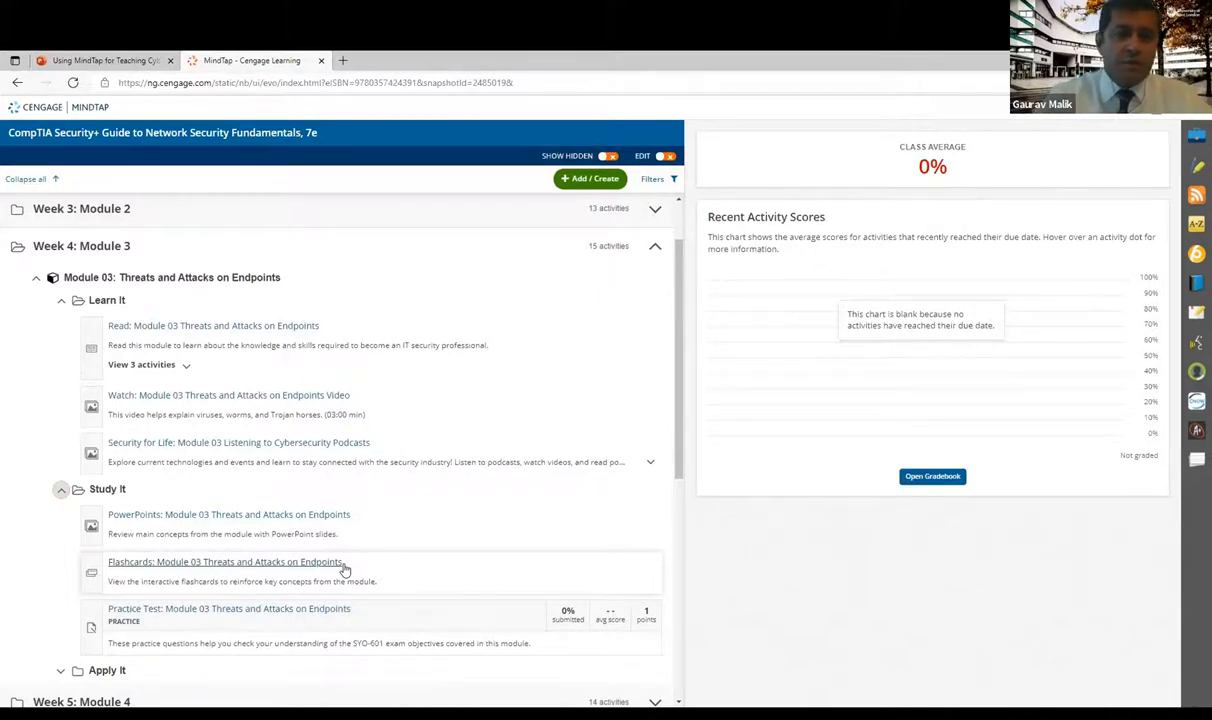
scroll("down", 3)
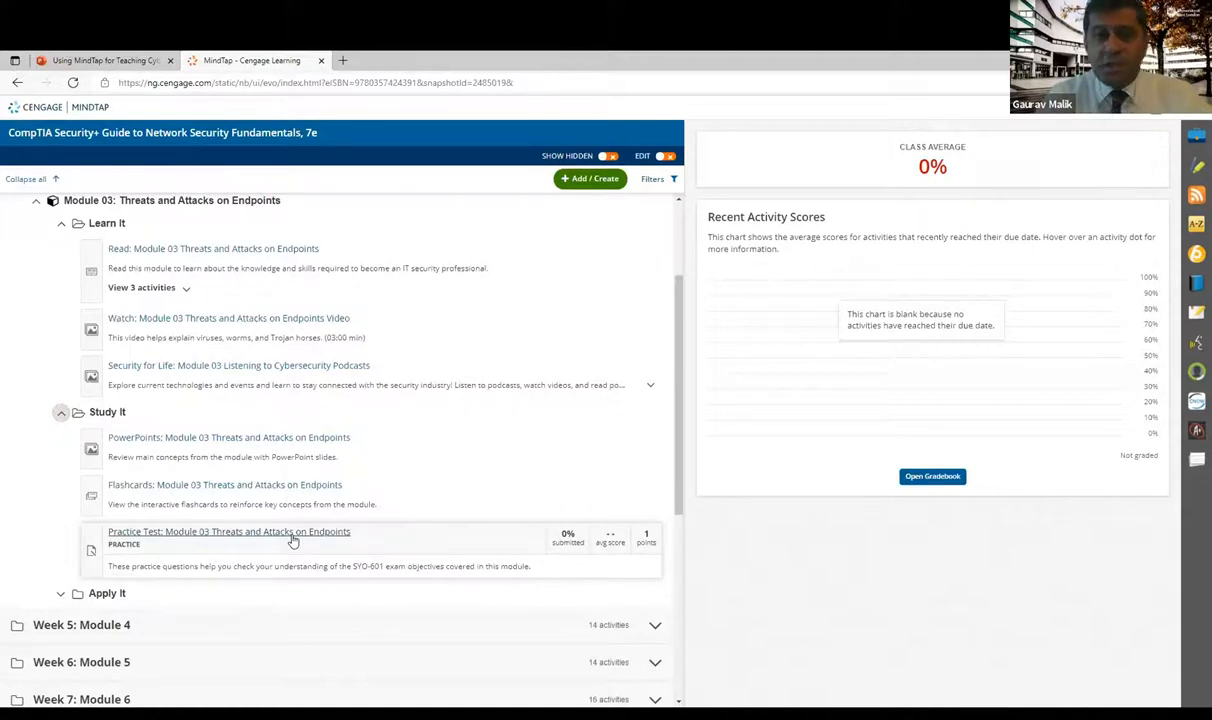
mouse_move(122, 596)
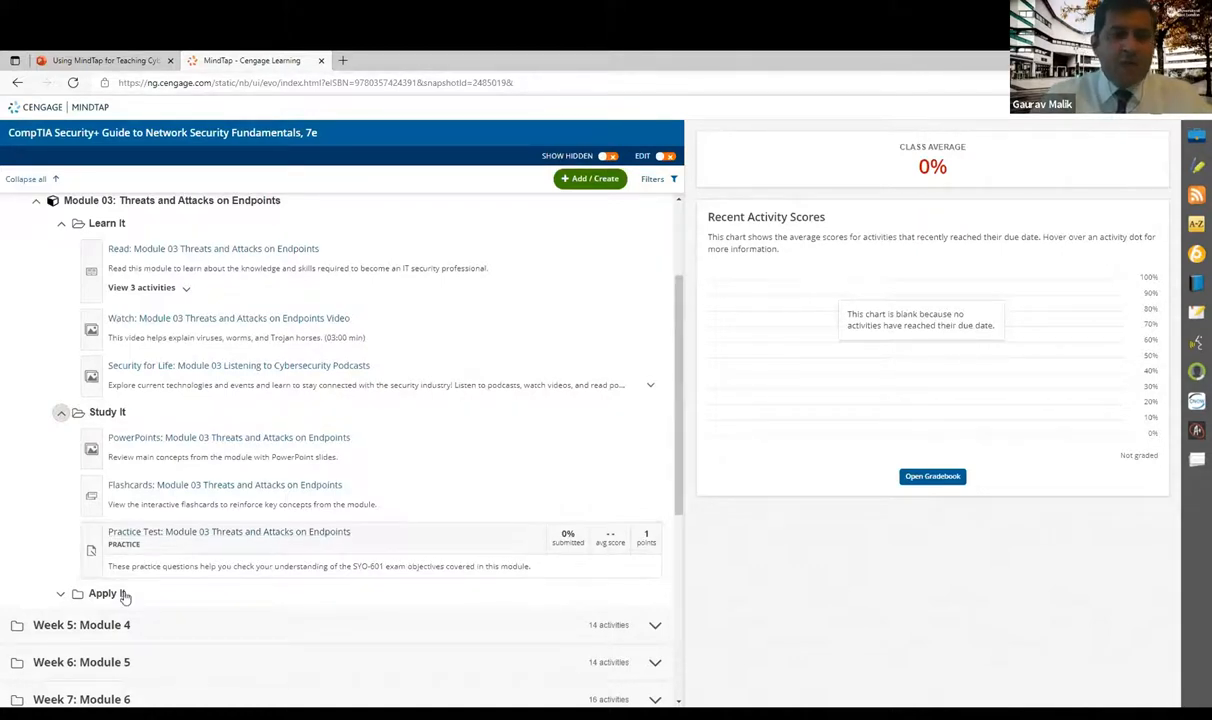
Expand Module 03's Apply It folder to list its simulation and virtual machine labs and quiz.
left_click(60, 594)
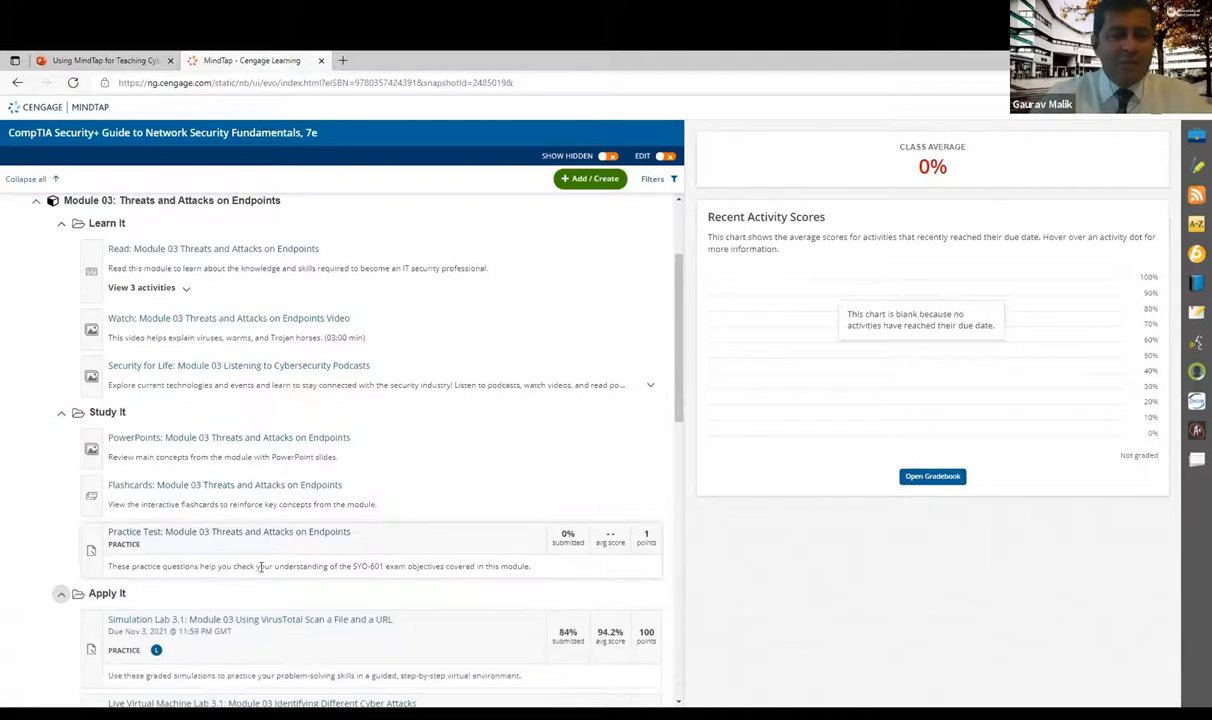
scroll("down", 3)
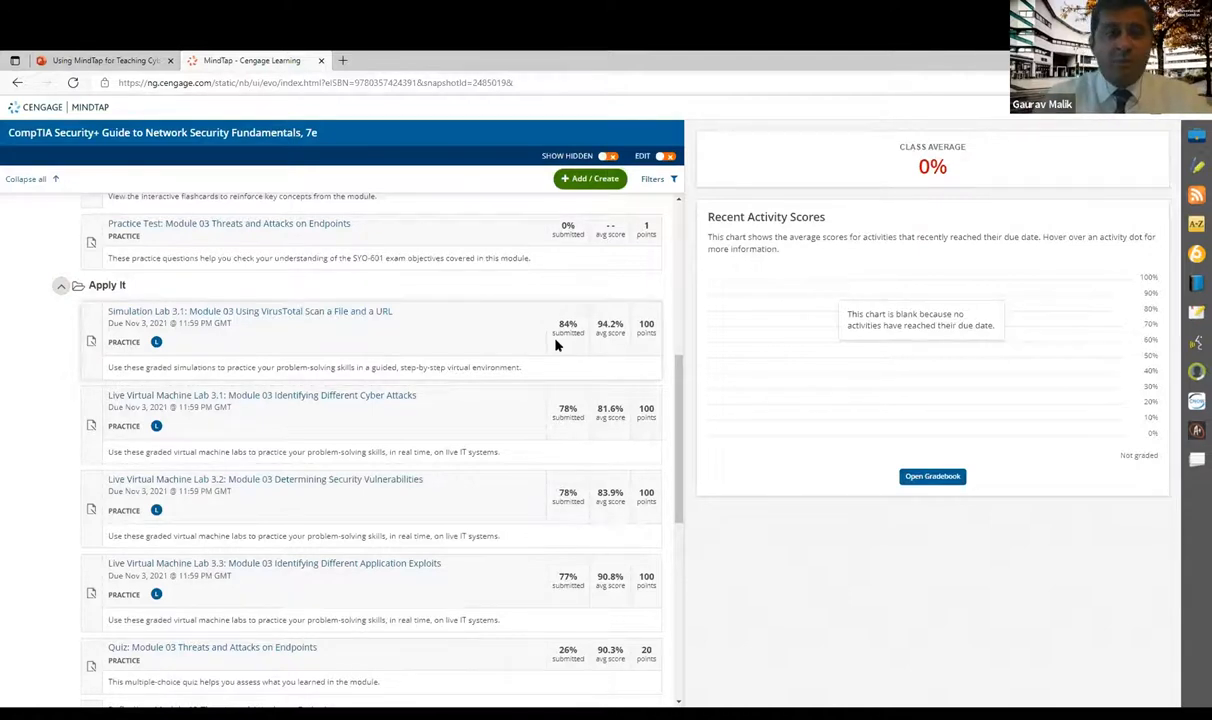
mouse_move(556, 360)
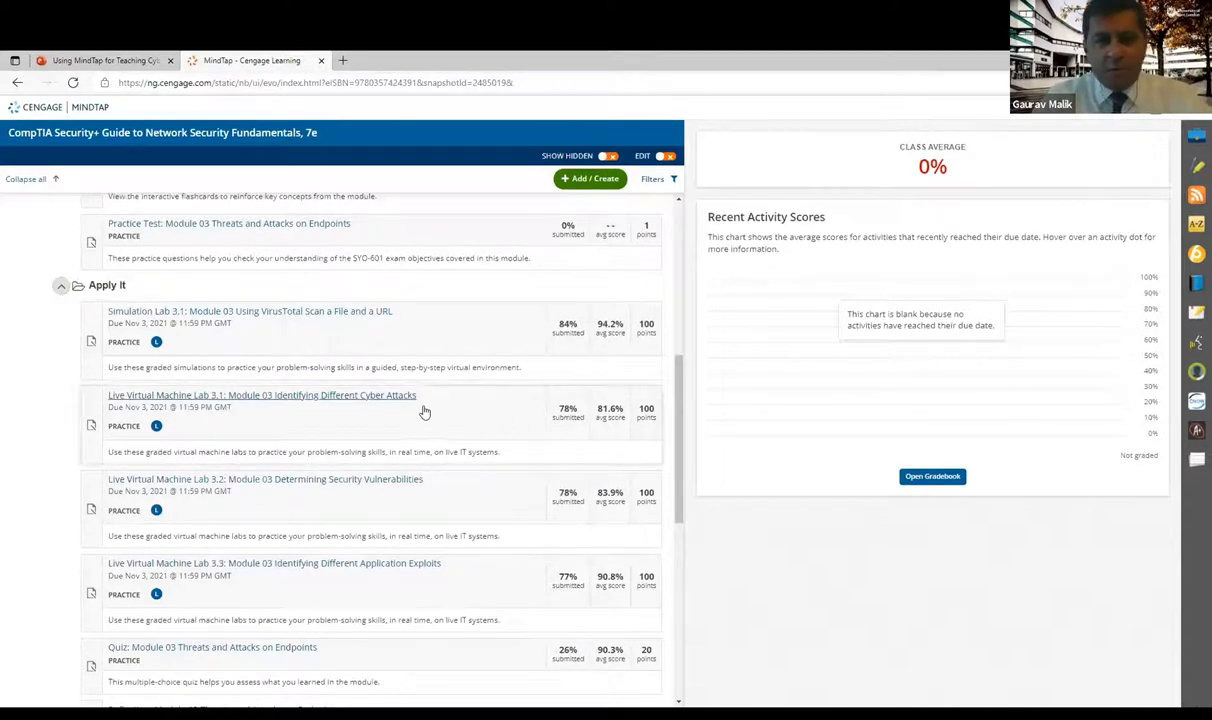
mouse_move(366, 398)
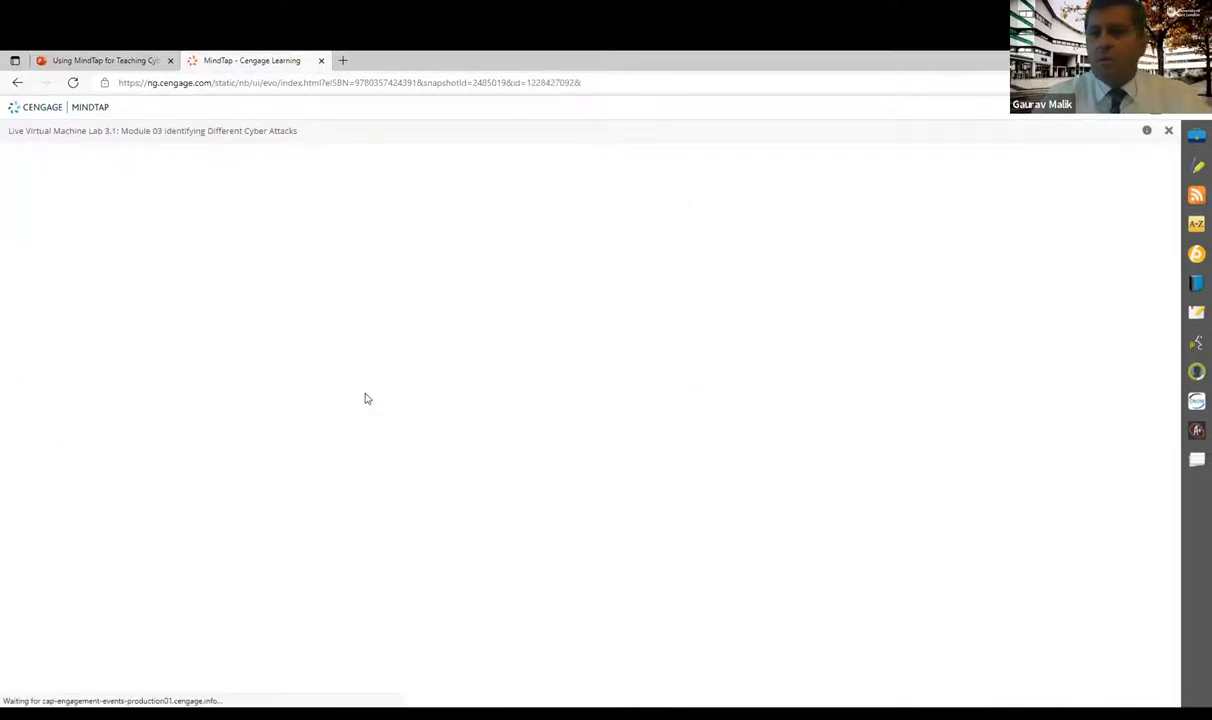
mouse_move(636, 452)
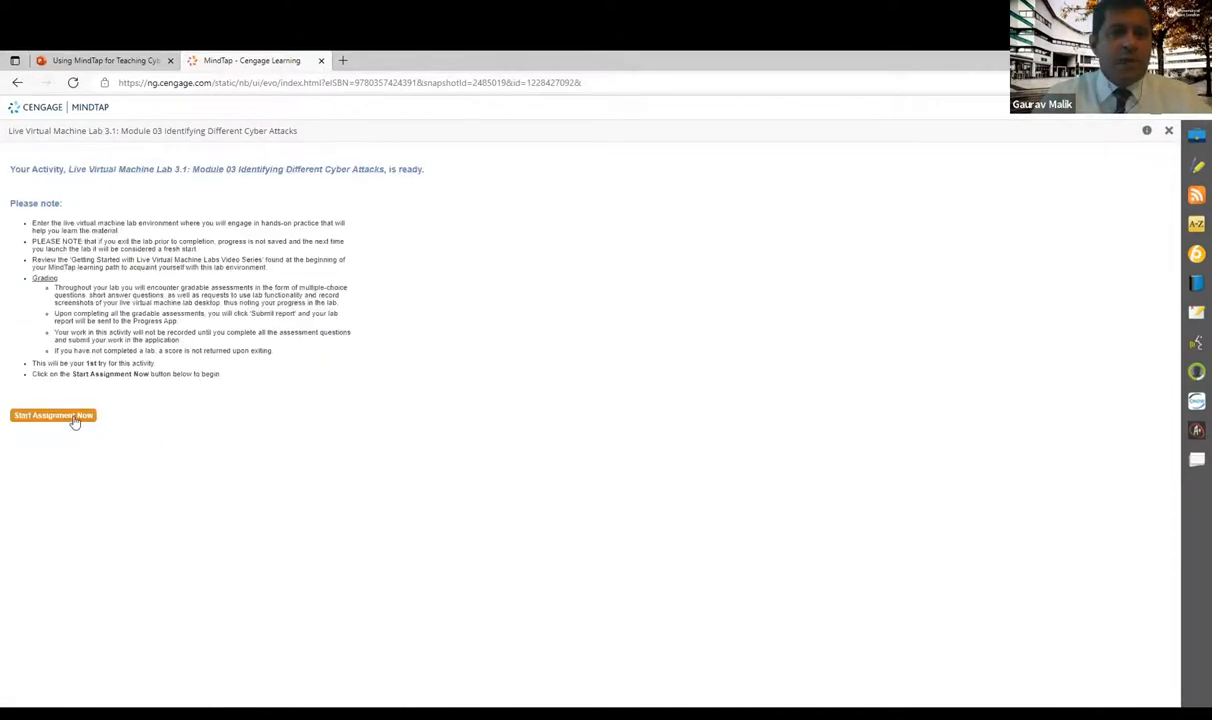
Start the virtual machine lab and request to begin the active assessment again.
left_click(38, 414)
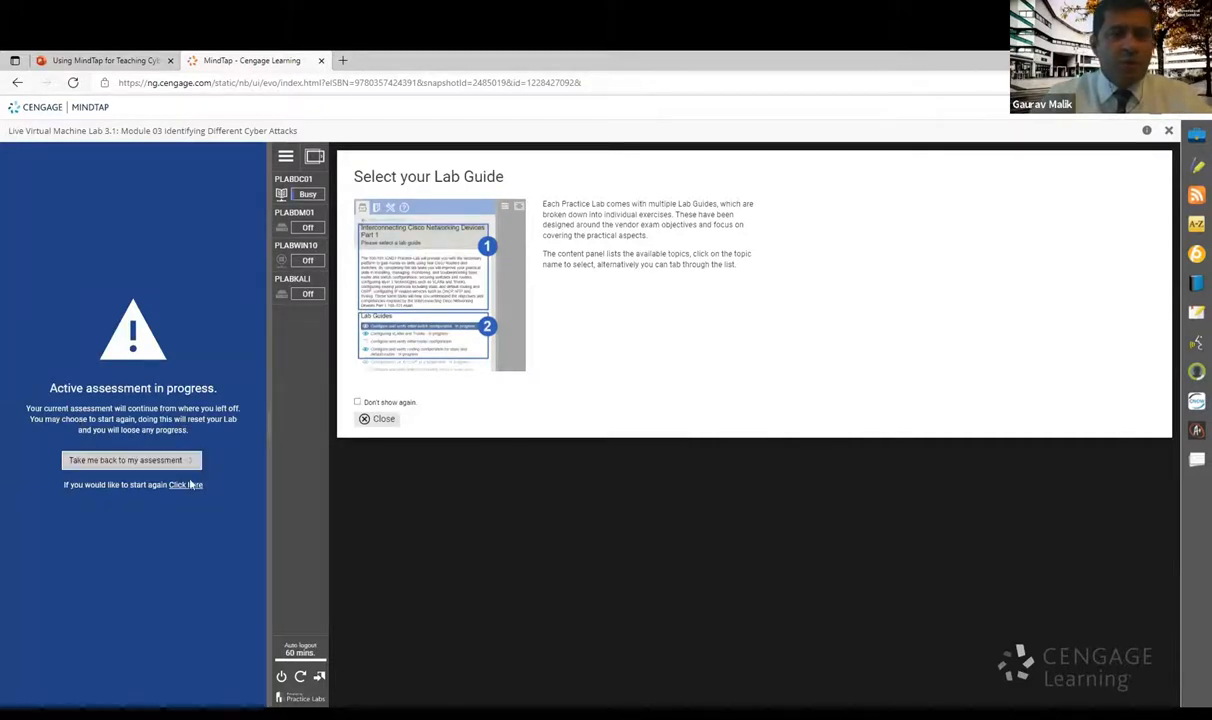
mouse_move(184, 486)
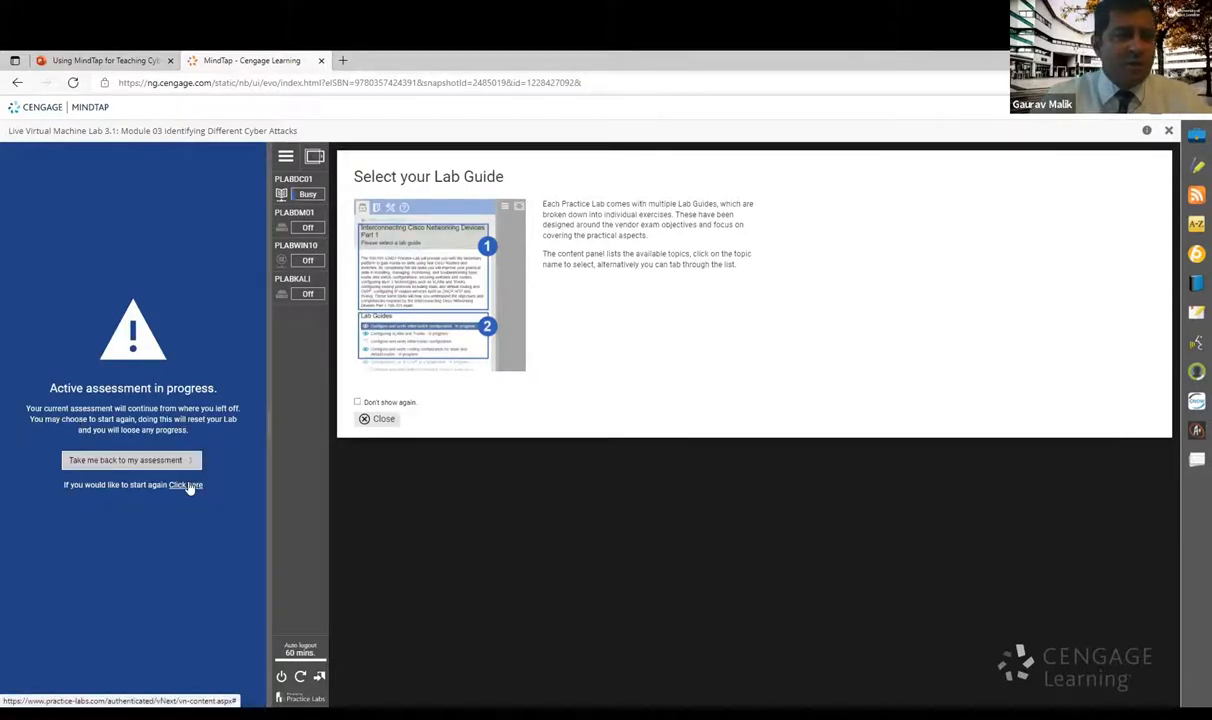
left_click(184, 484)
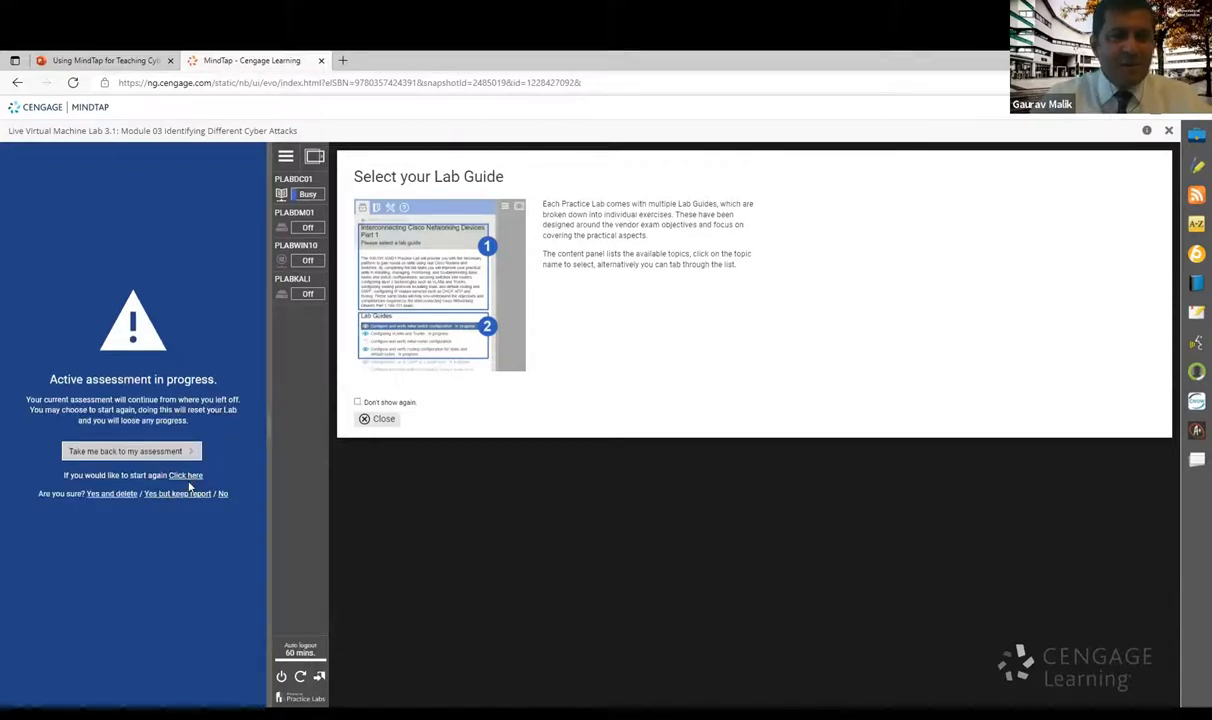
mouse_move(110, 492)
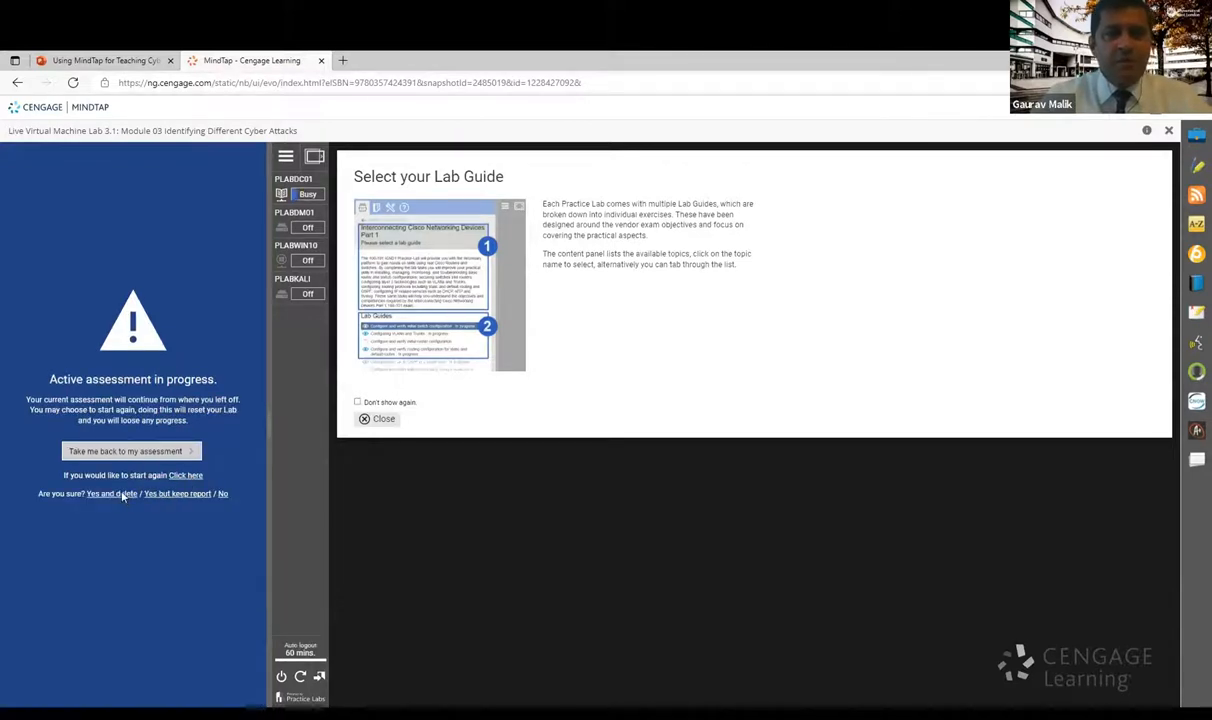
Confirm 'Yes and delete', read through the Introduction and advance to Lab Topology.
left_click(108, 492)
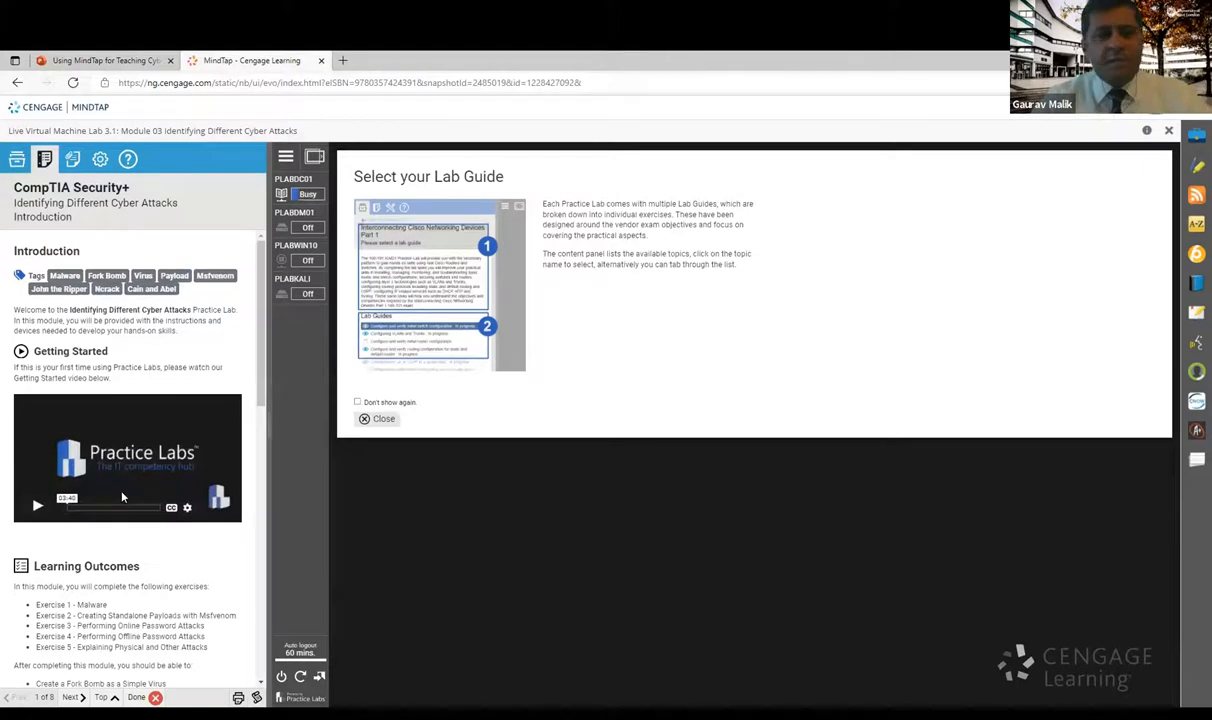
scroll("down", 3)
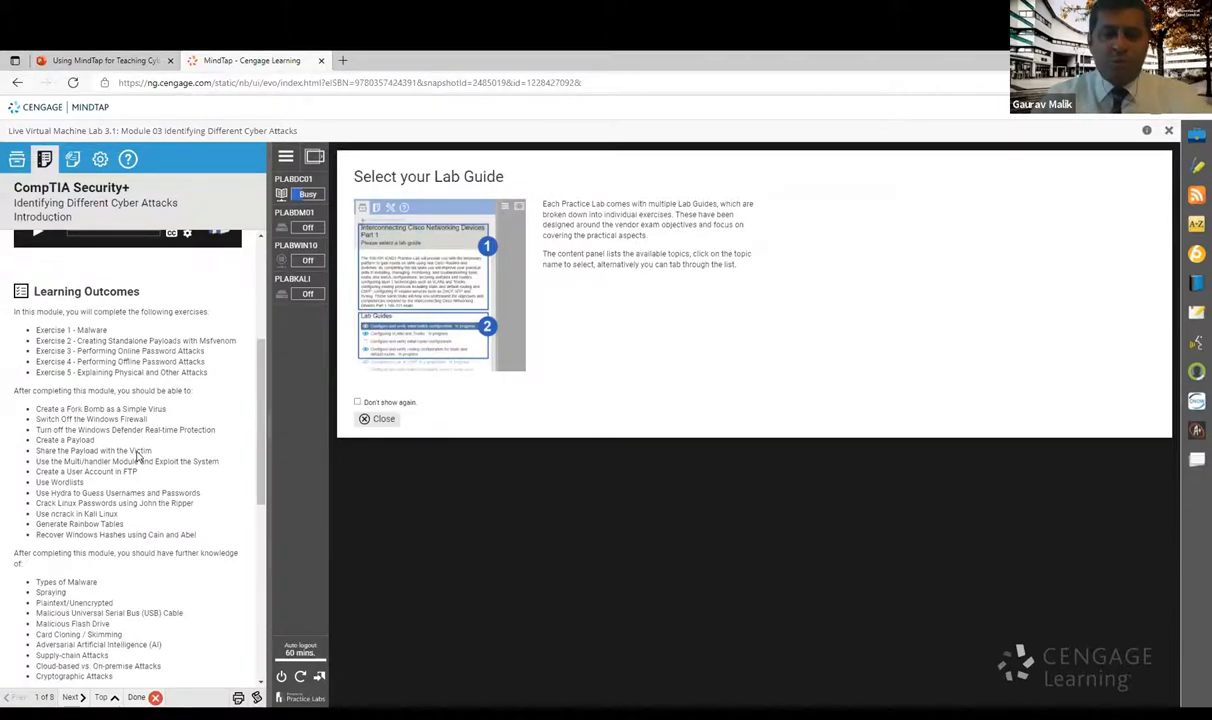
scroll("down", 3)
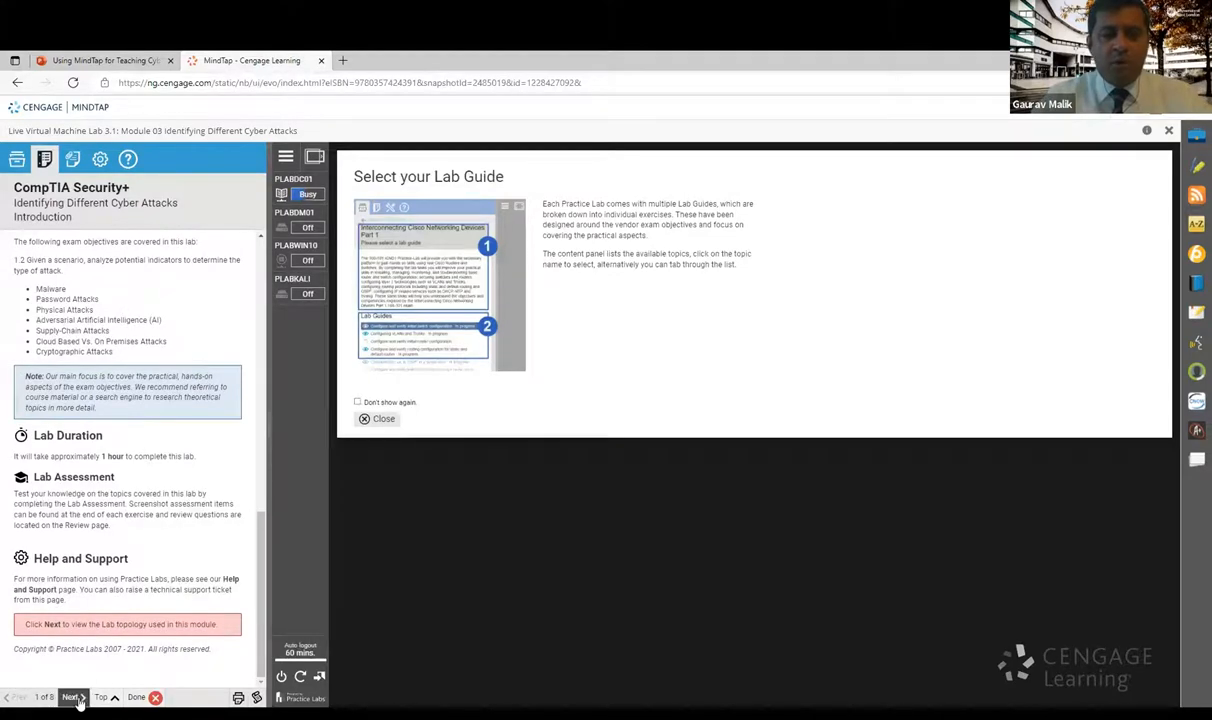
left_click(72, 696)
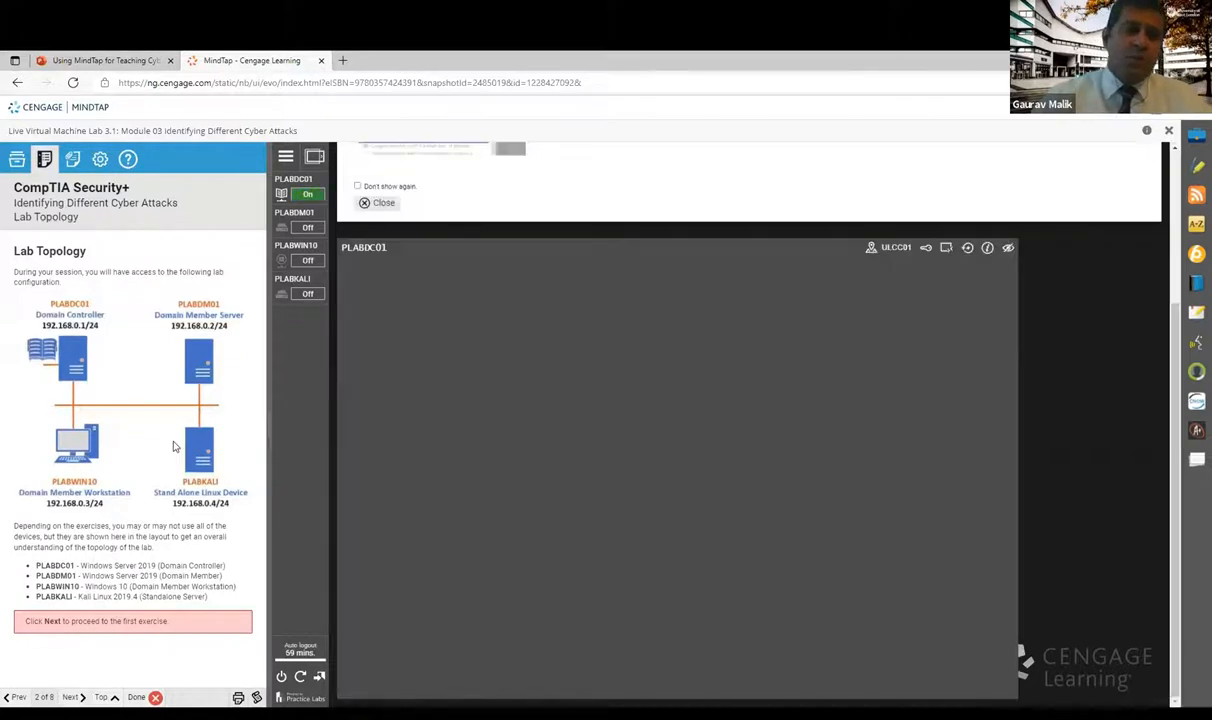
mouse_move(174, 440)
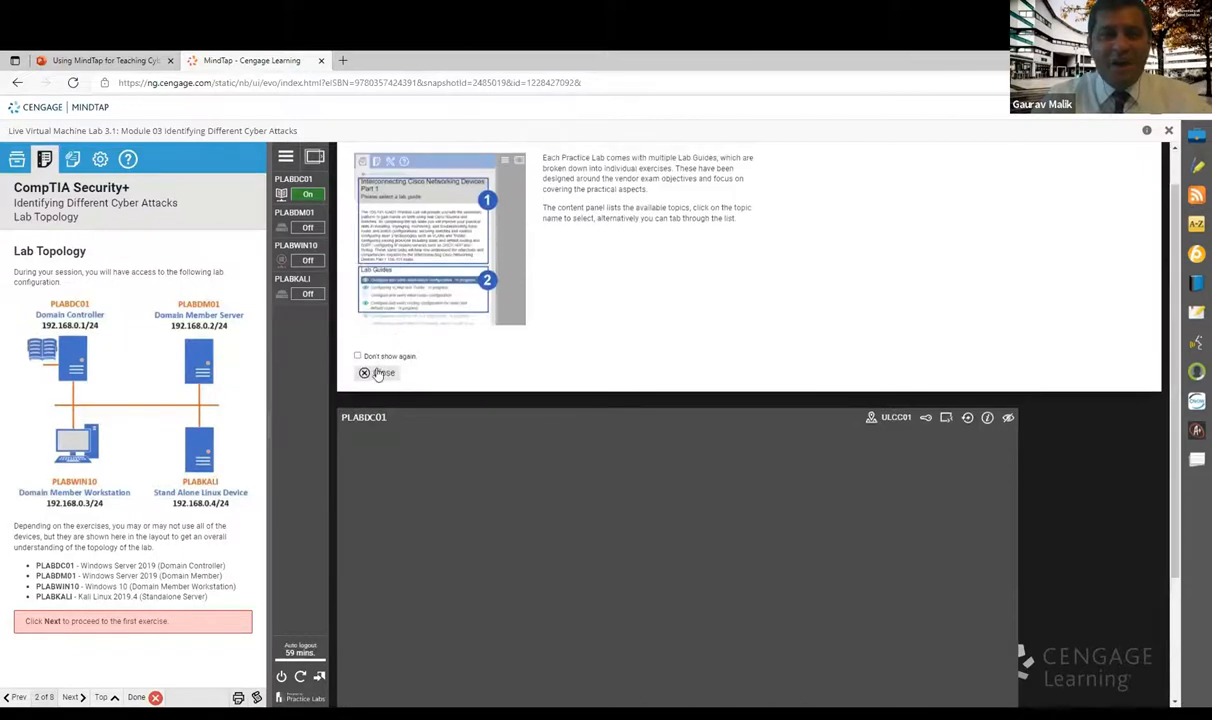
Dismiss the lab guide intro and scroll to Exercise 1's Types of Malware descriptions.
left_click(356, 356)
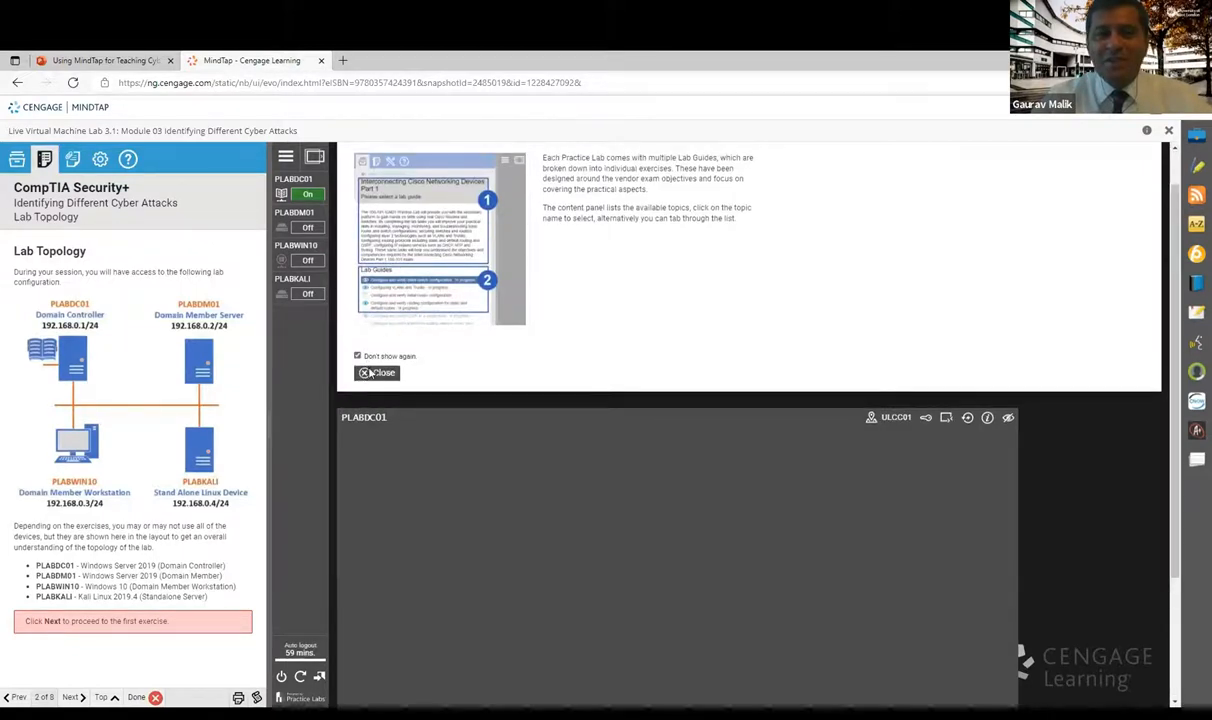
left_click(376, 374)
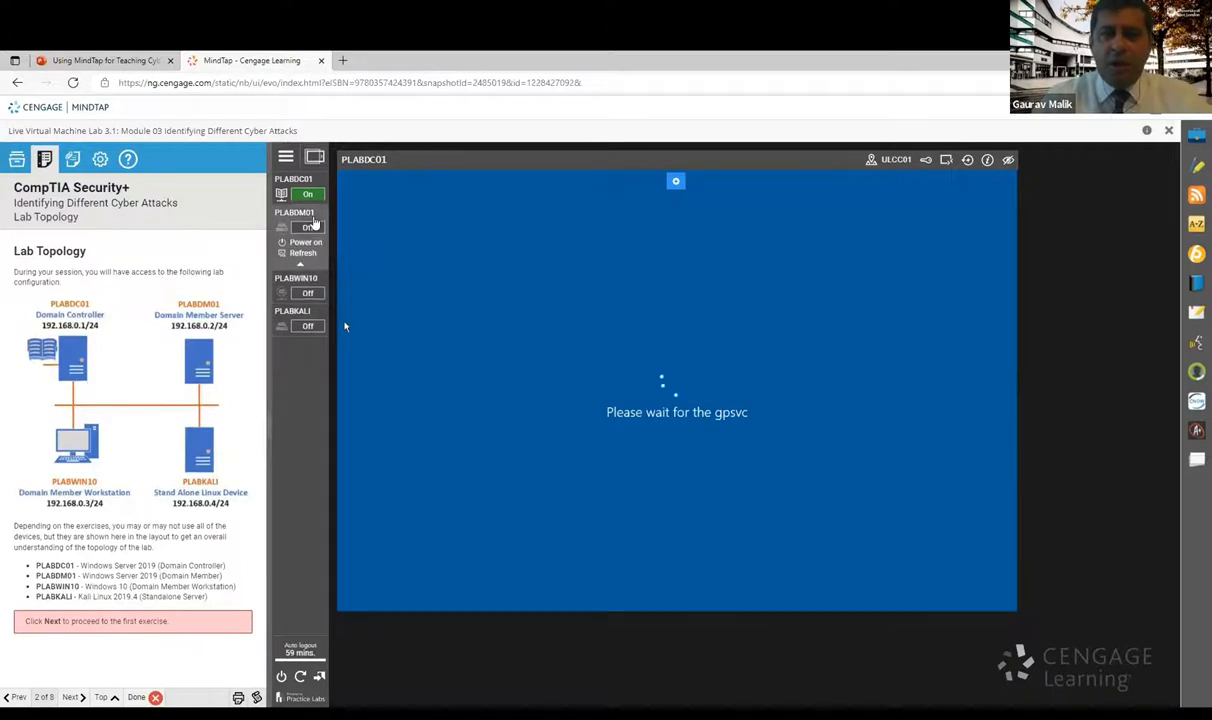
mouse_move(314, 226)
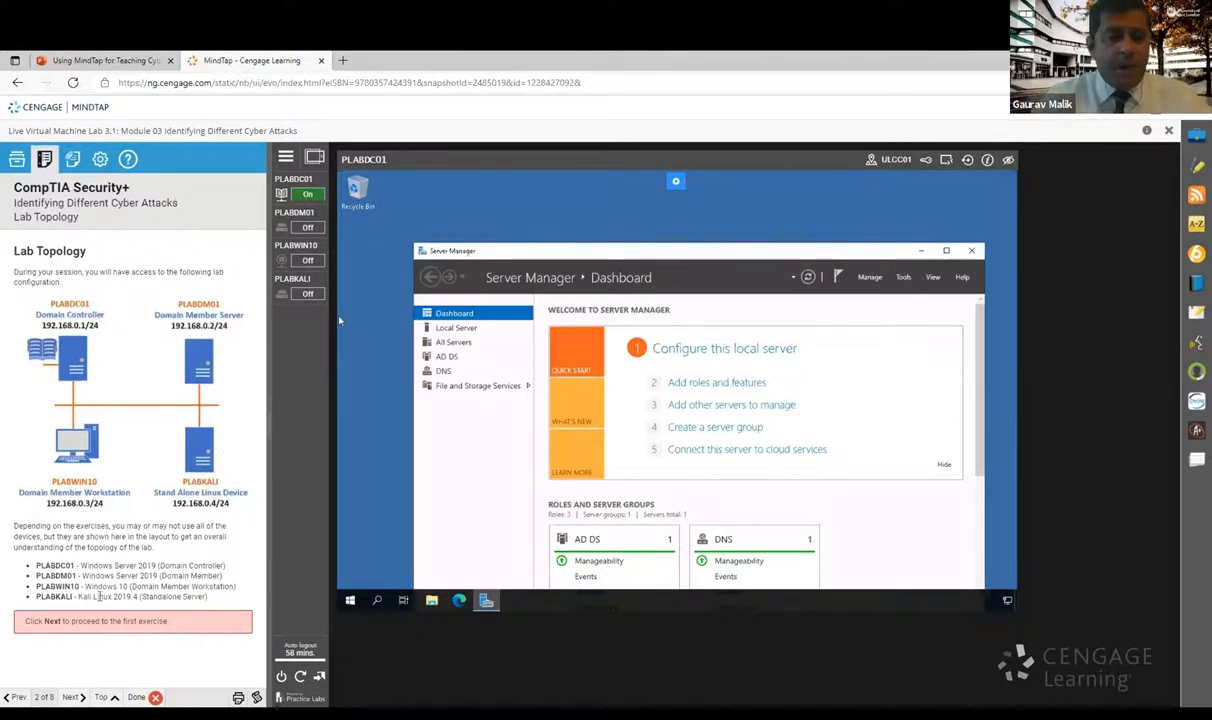
left_click(68, 696)
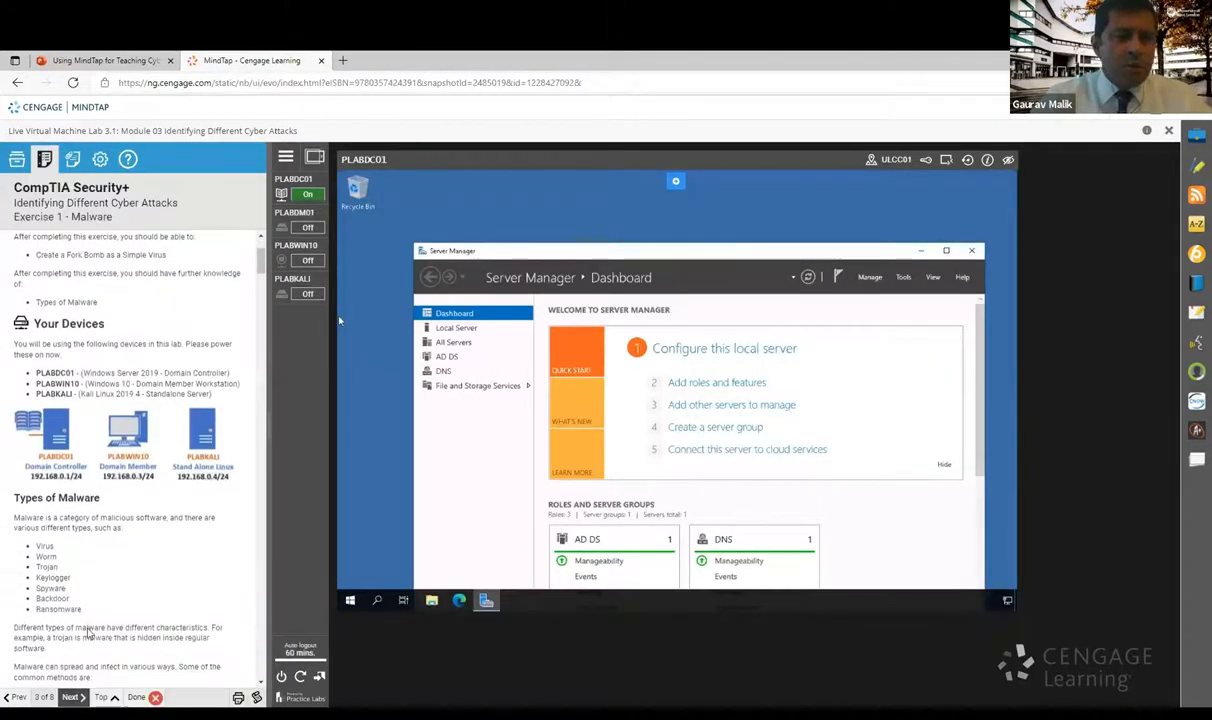
scroll("down", 3)
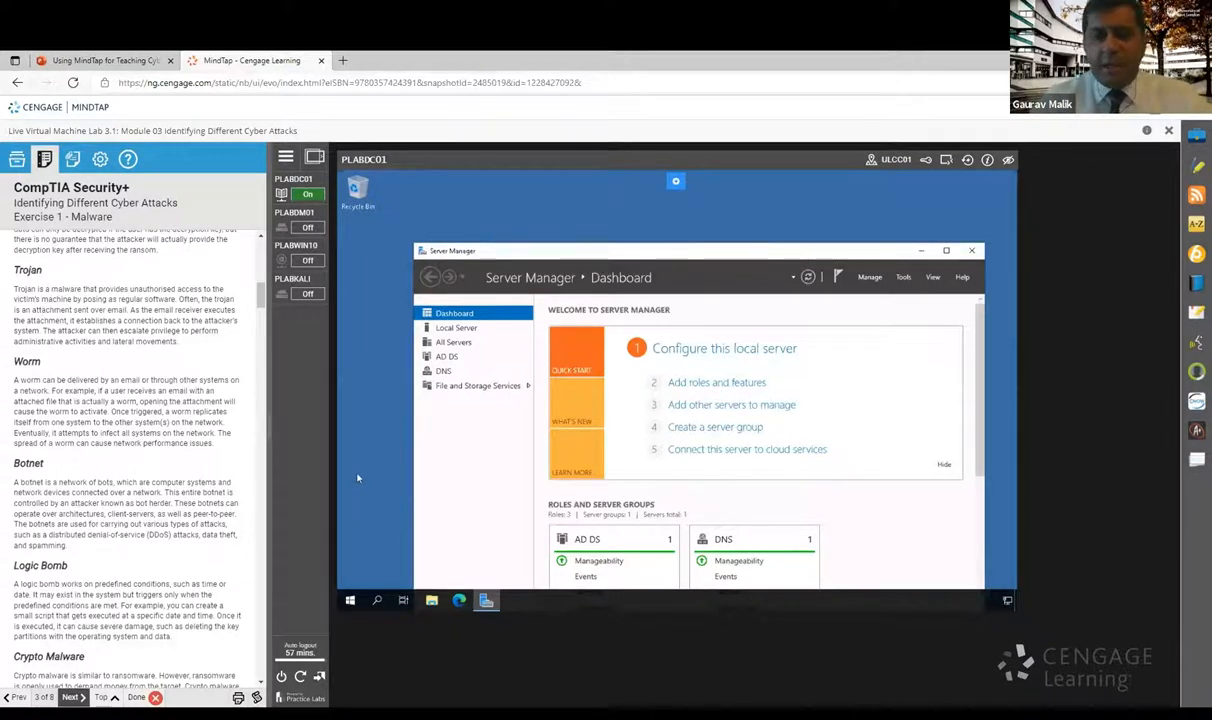
mouse_move(342, 452)
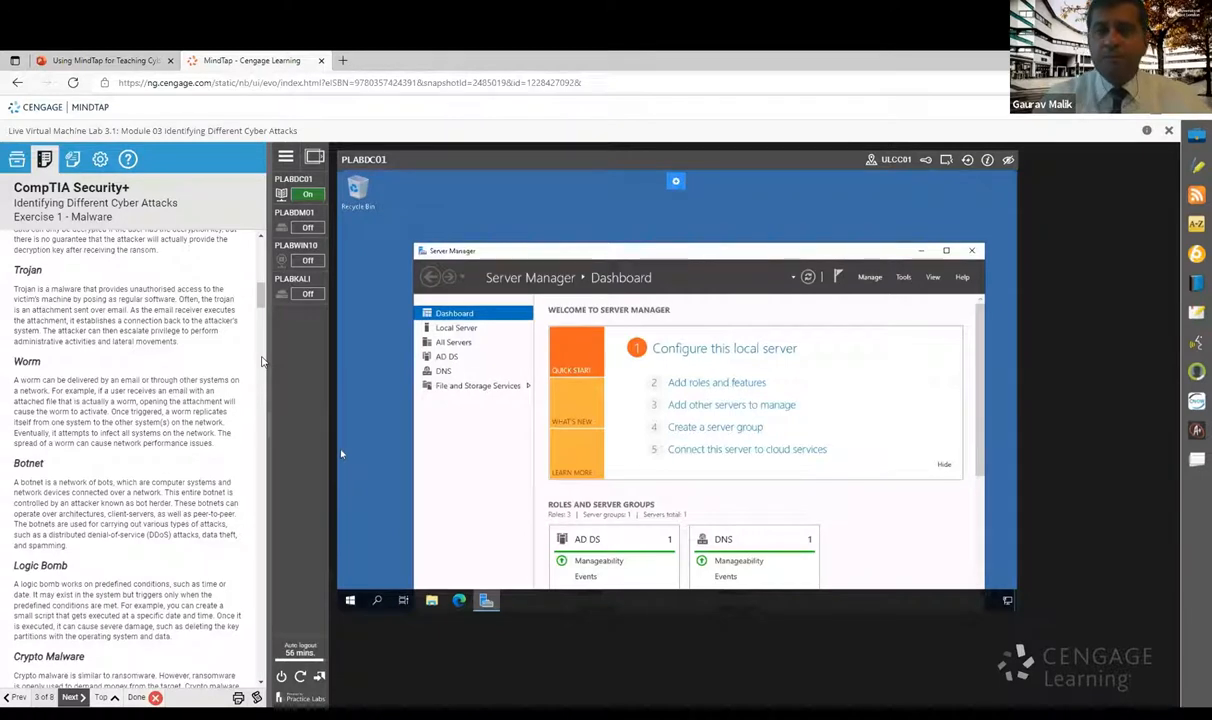
mouse_move(236, 224)
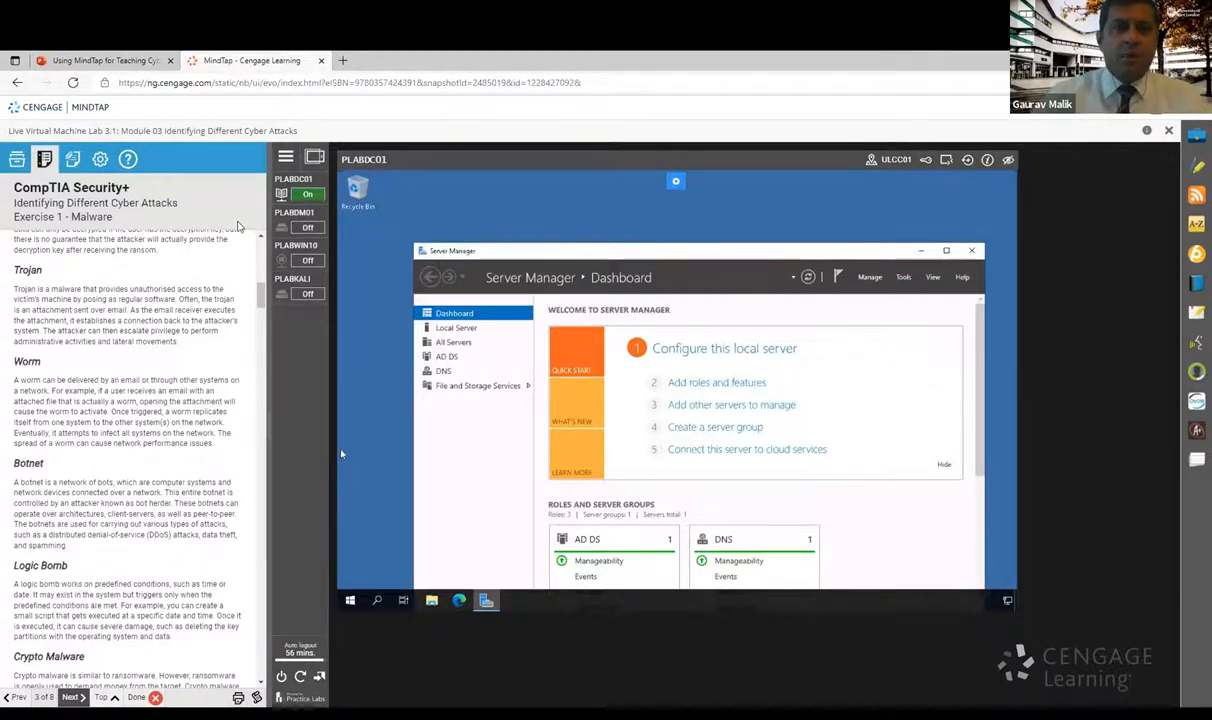
mouse_move(986, 172)
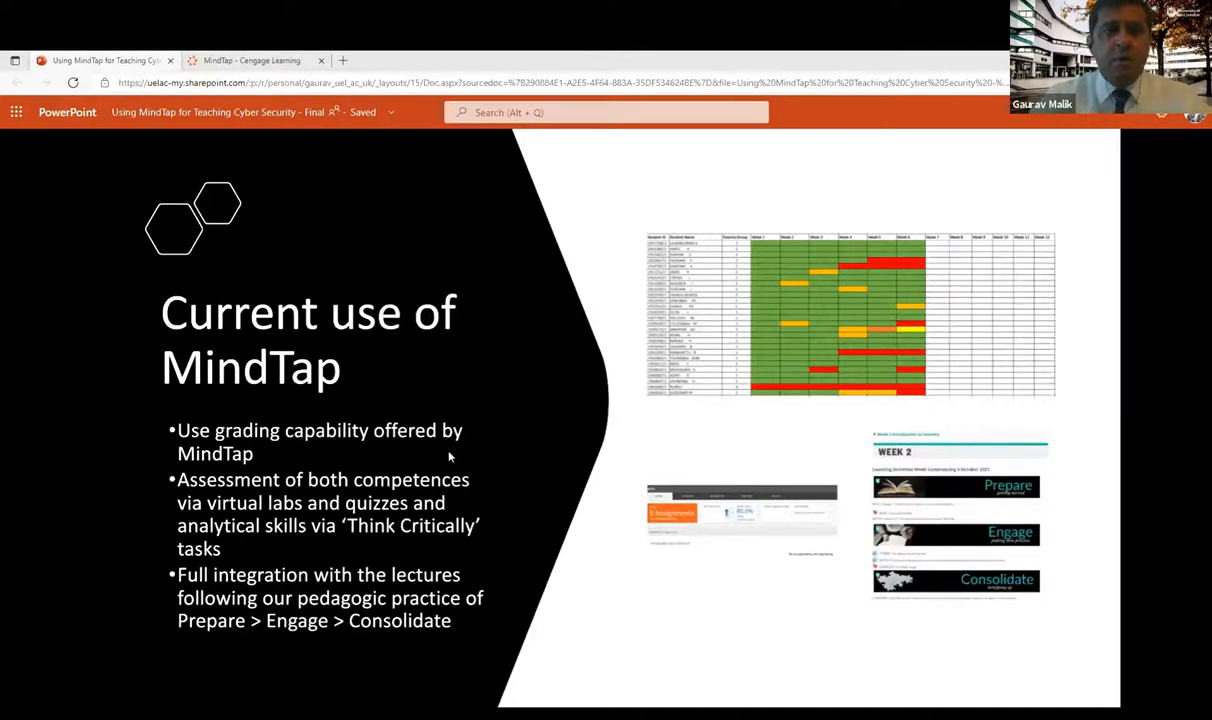
key("Right")
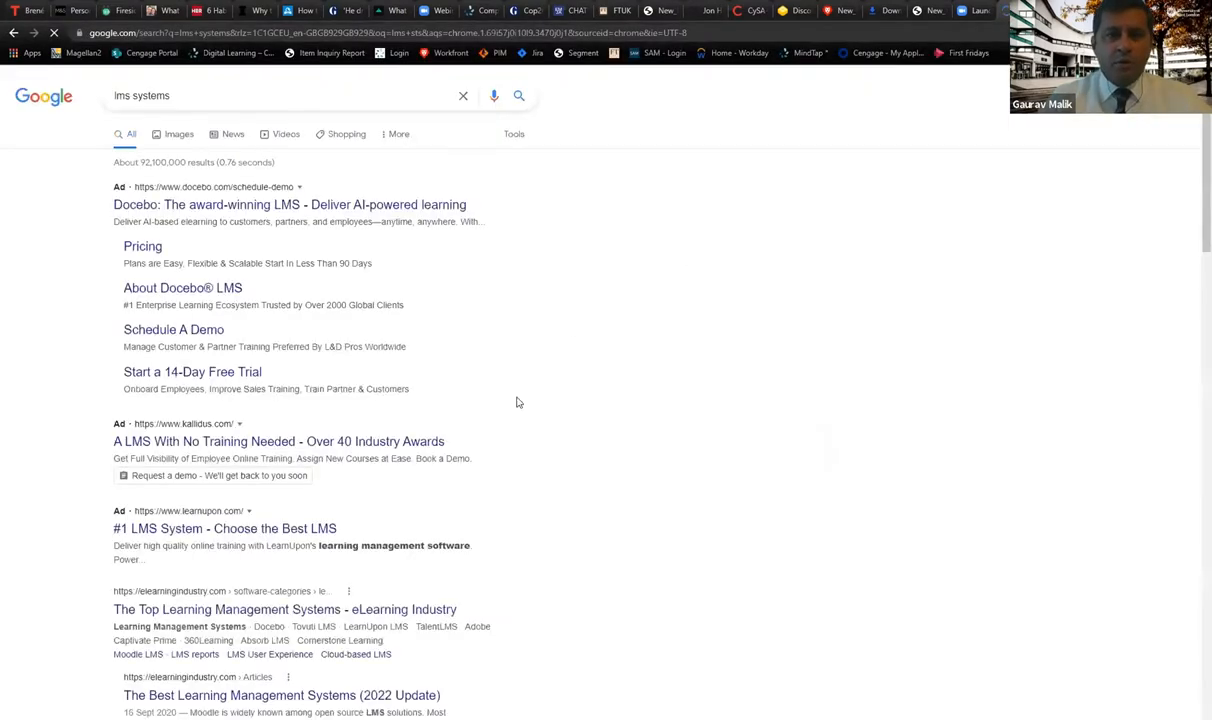
From the 'lms systems' results, open eLearning Industry's Top Learning Management Systems page.
scroll("down", 3)
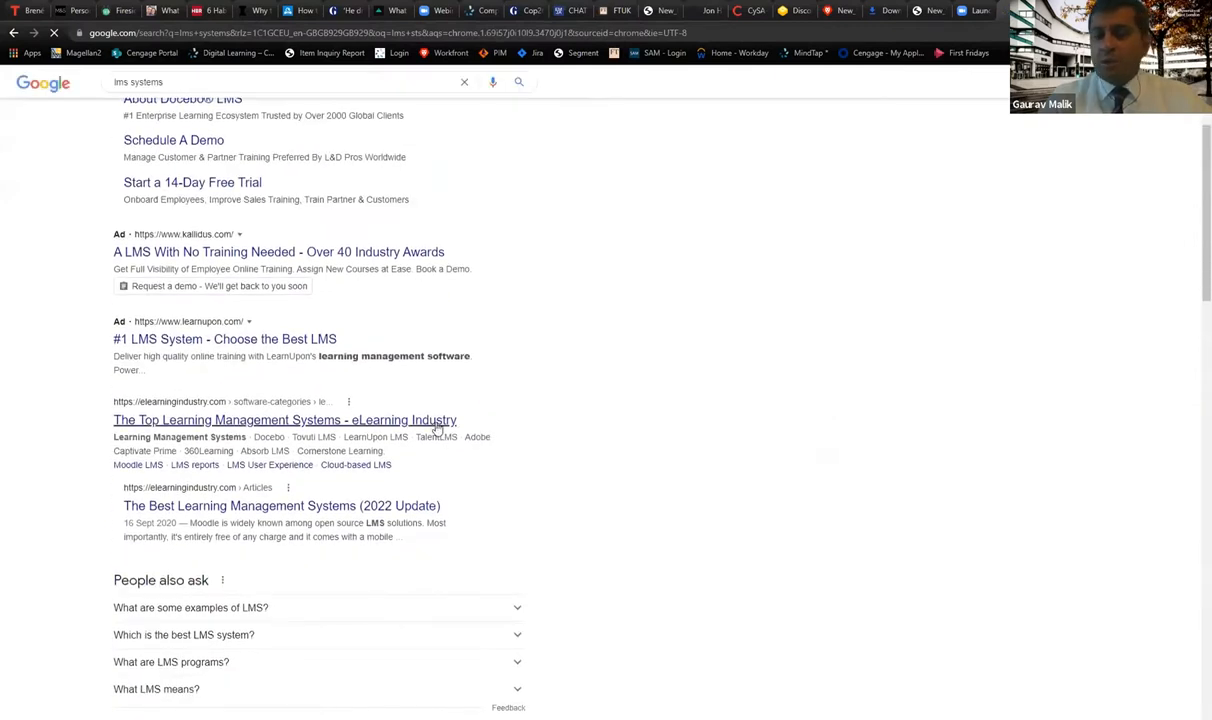
left_click(284, 420)
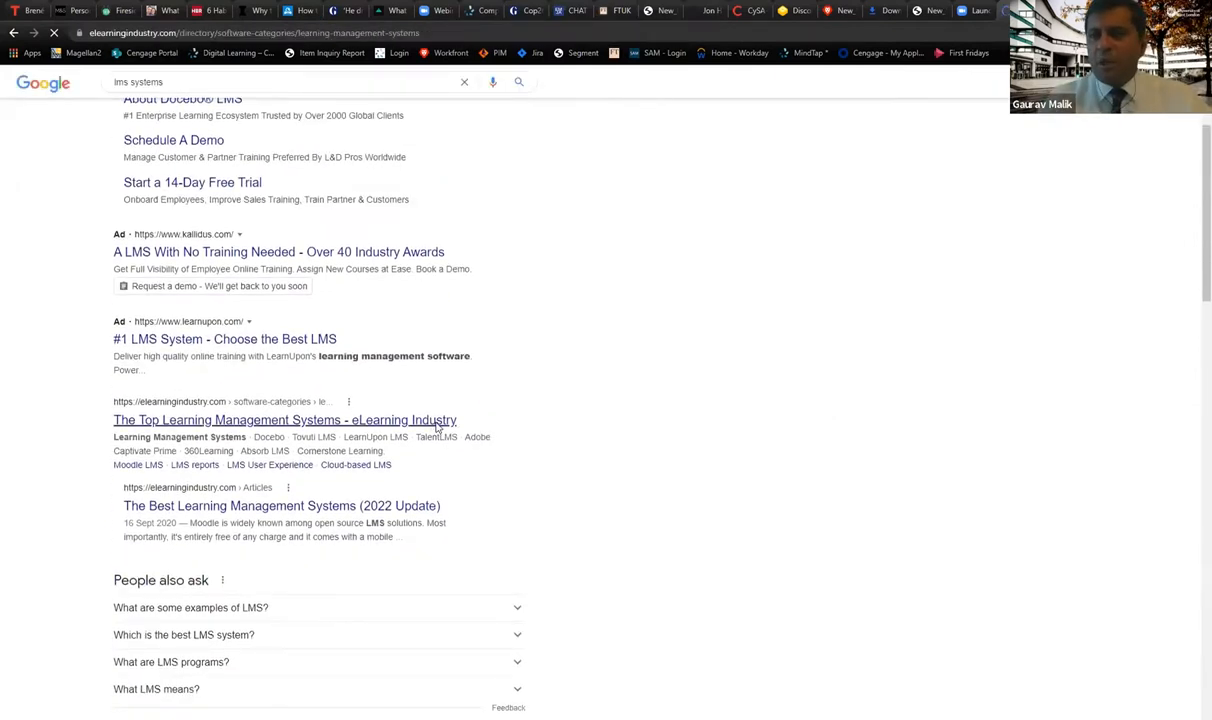
Decline the eLearning newsletter and scroll the MindTap page to its guides and resources.
left_click(270, 420)
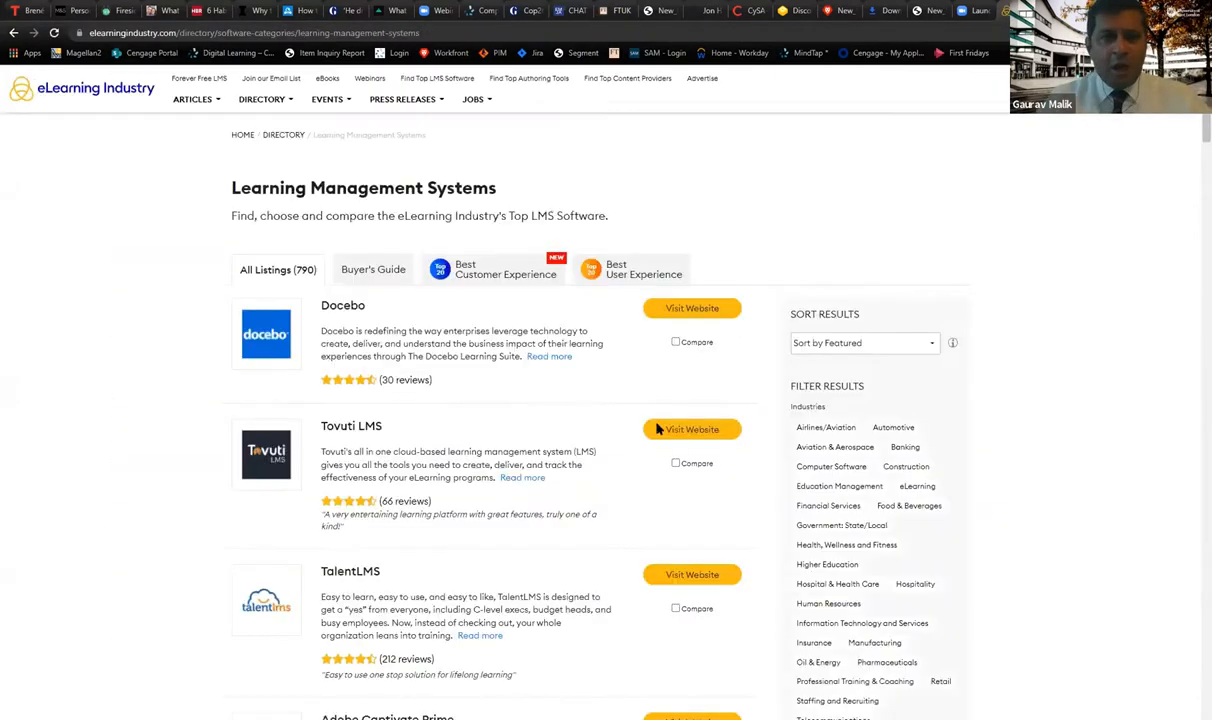
scroll("down", 3)
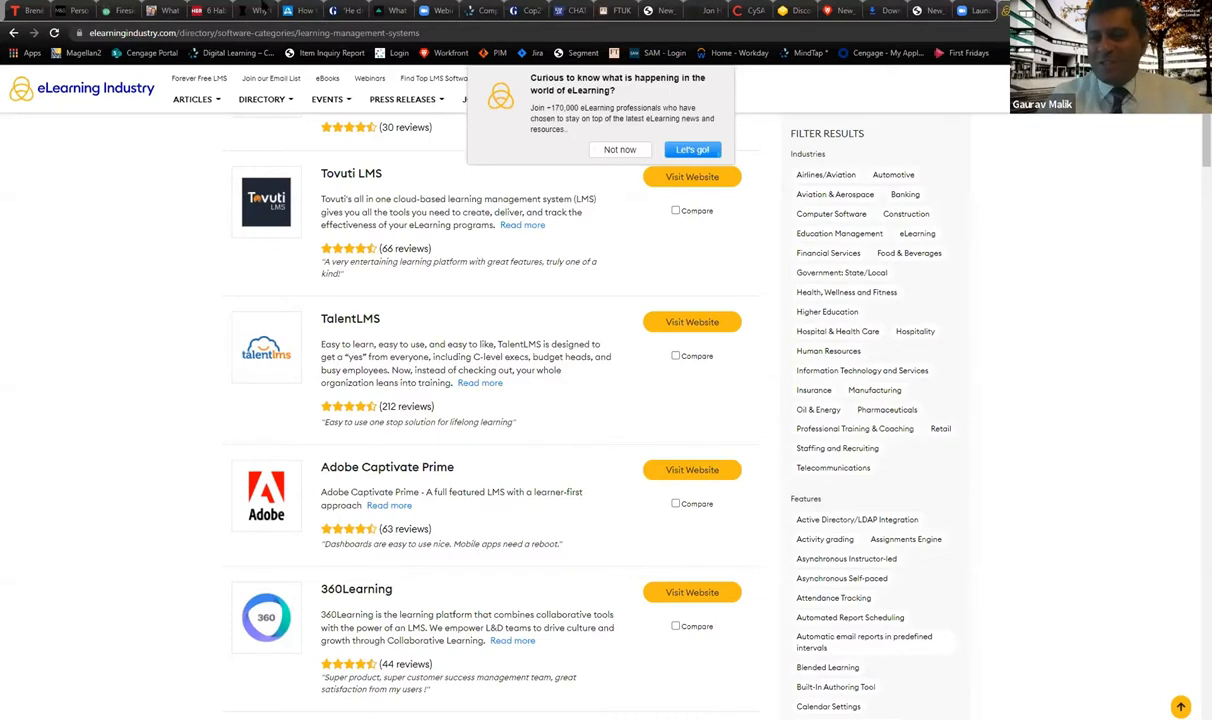
left_click(270, 32)
type("cengage.com/mindtap/")
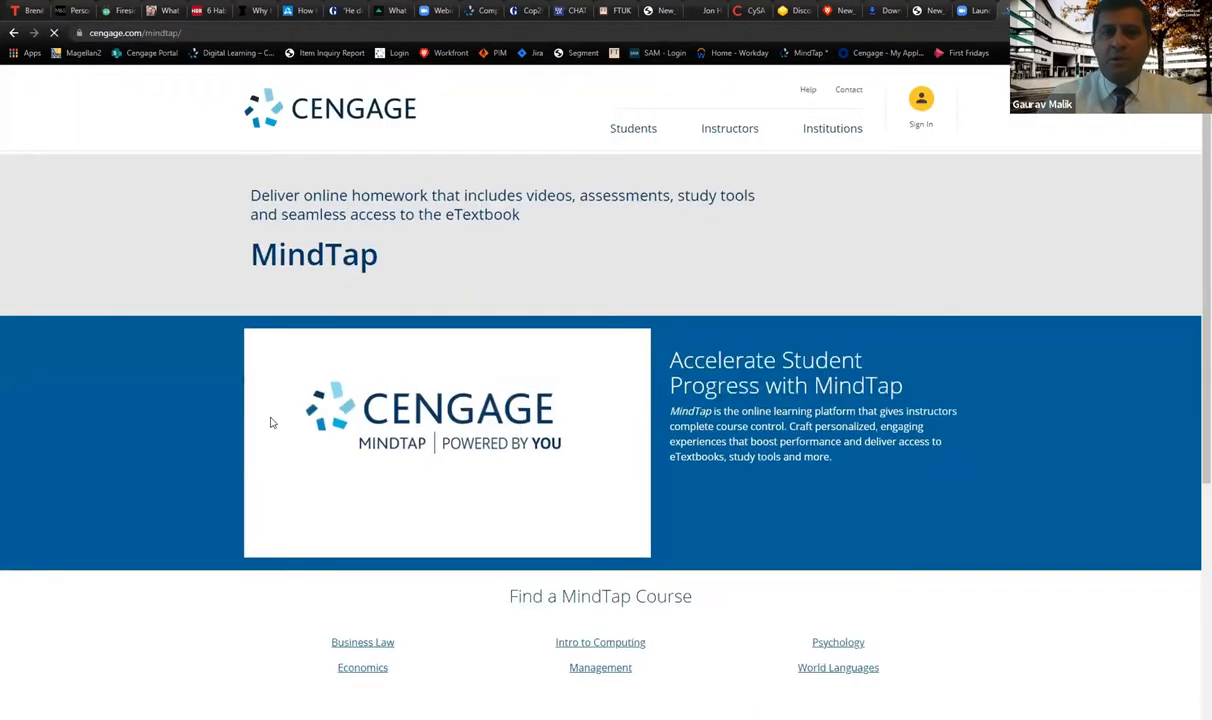
scroll("down", 3)
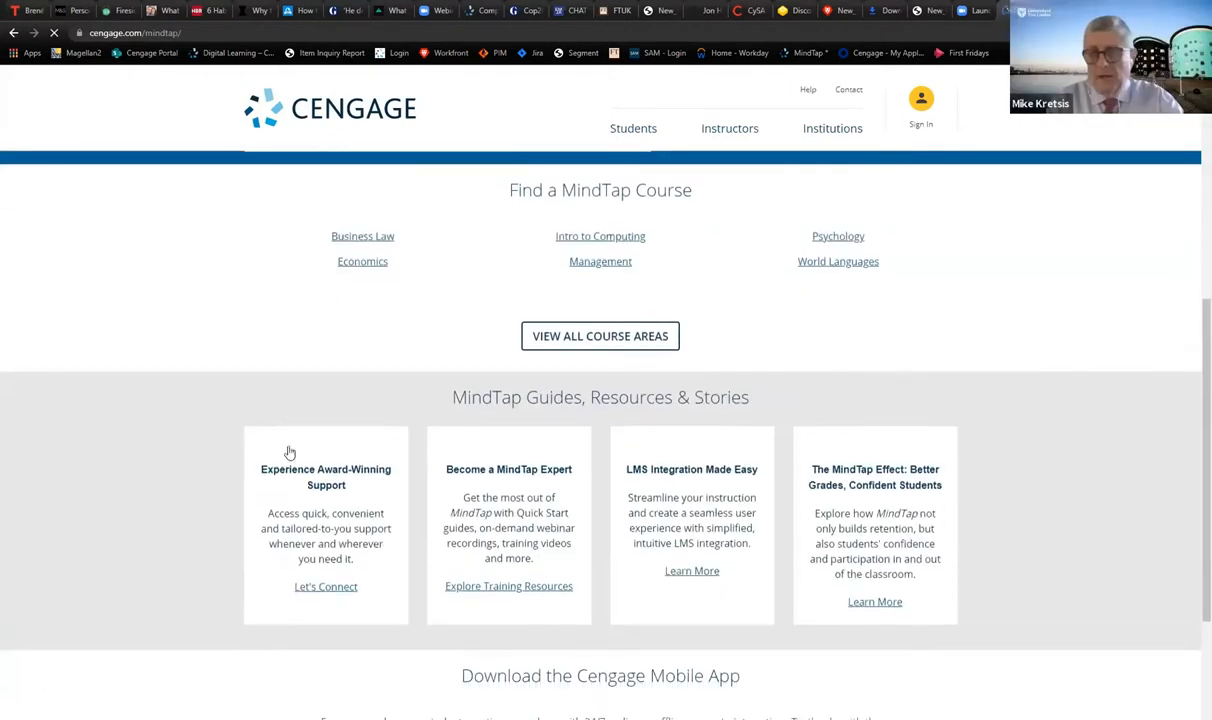
scroll("down", 3)
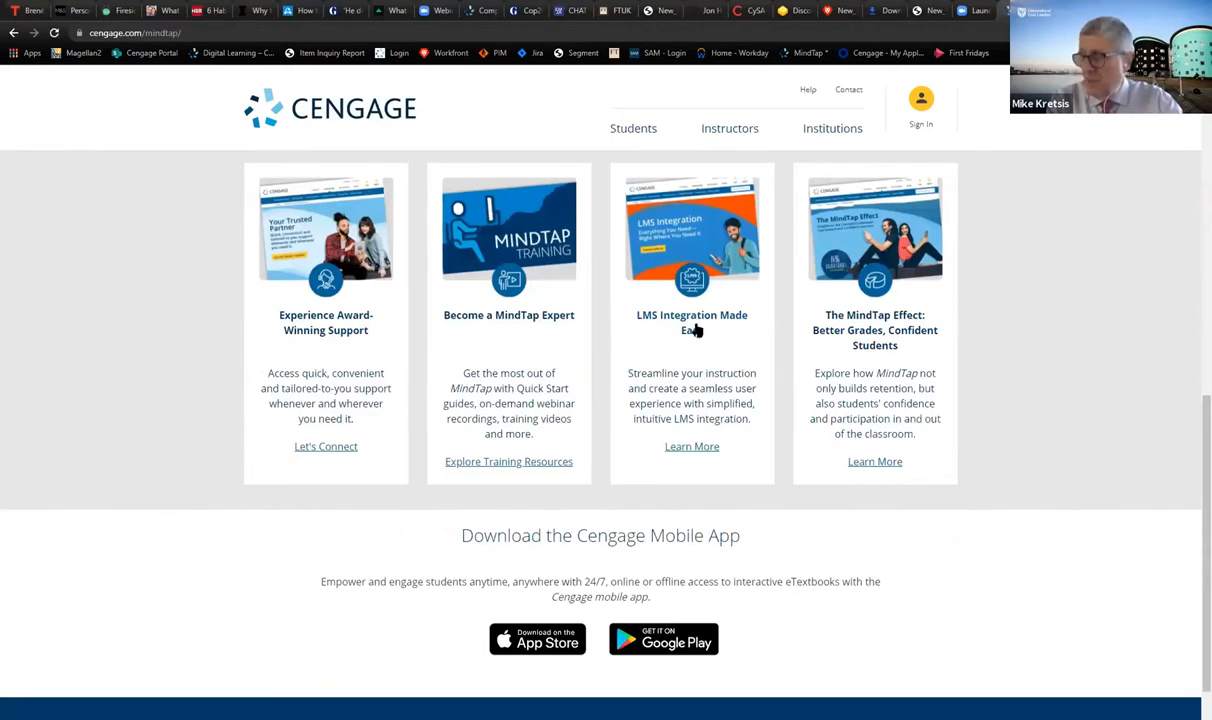
mouse_move(696, 346)
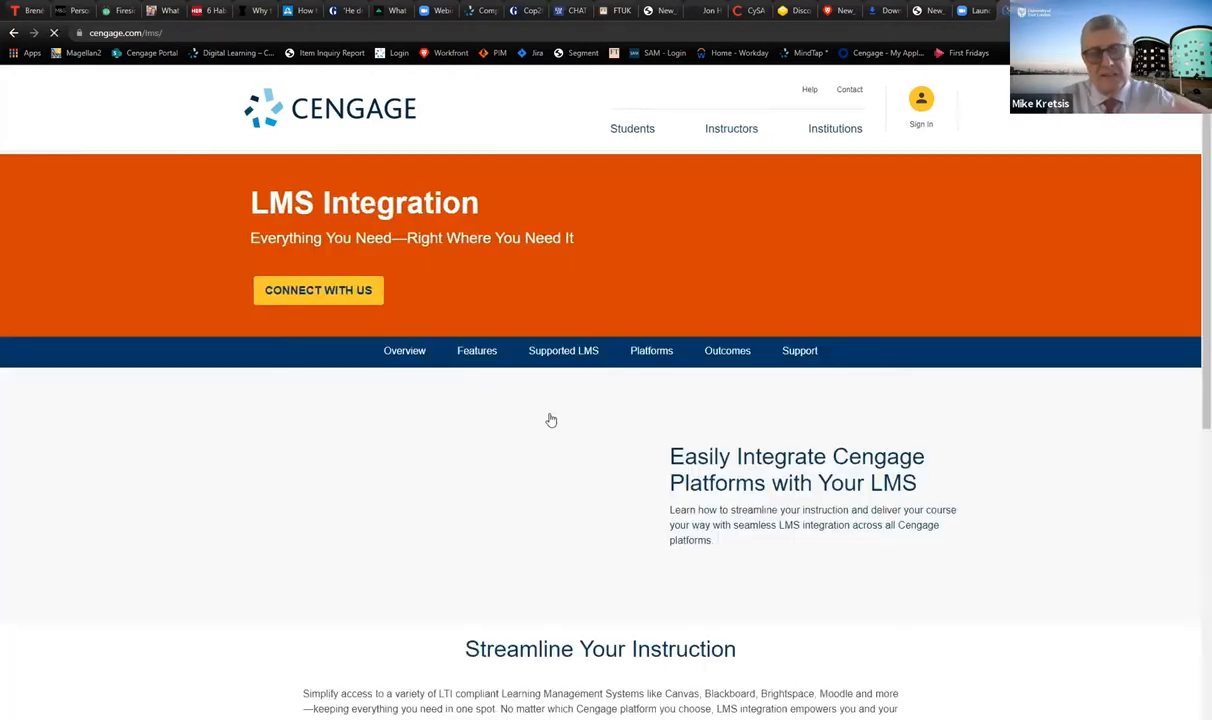
Jump to Supported Platforms and scroll through the Blackboard, WebAssign and Canvas case studies.
scroll("down", 3)
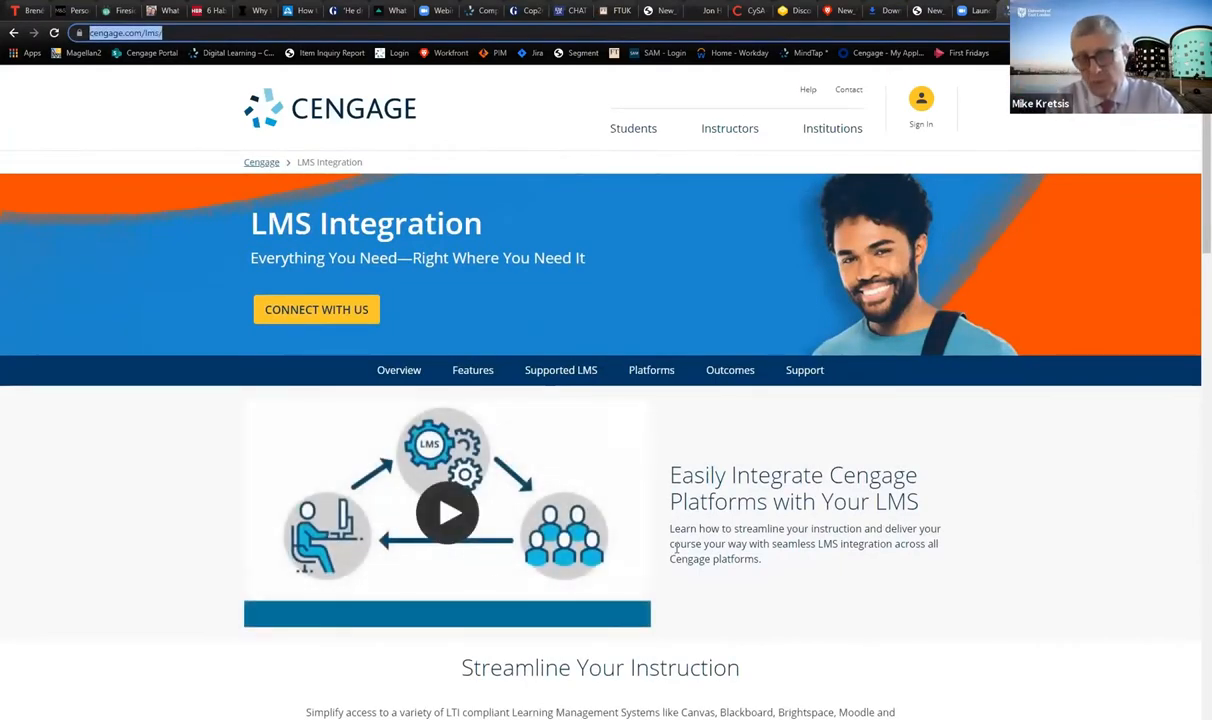
scroll("down", 3)
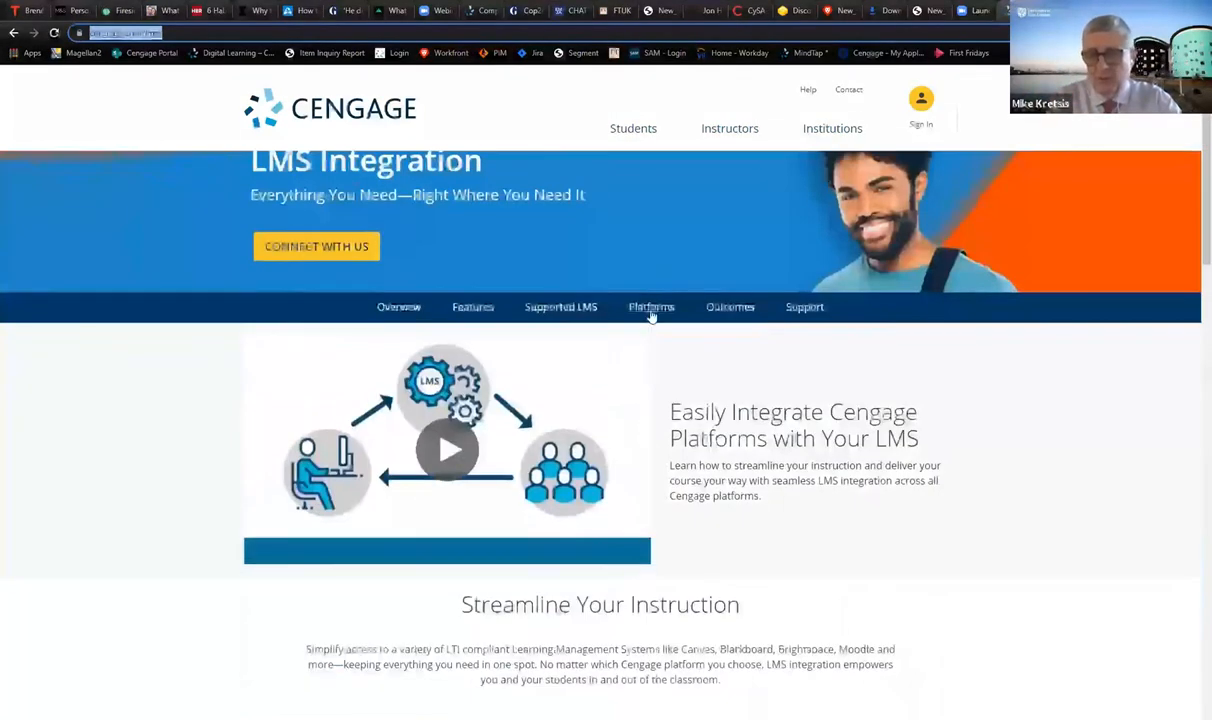
left_click(652, 308)
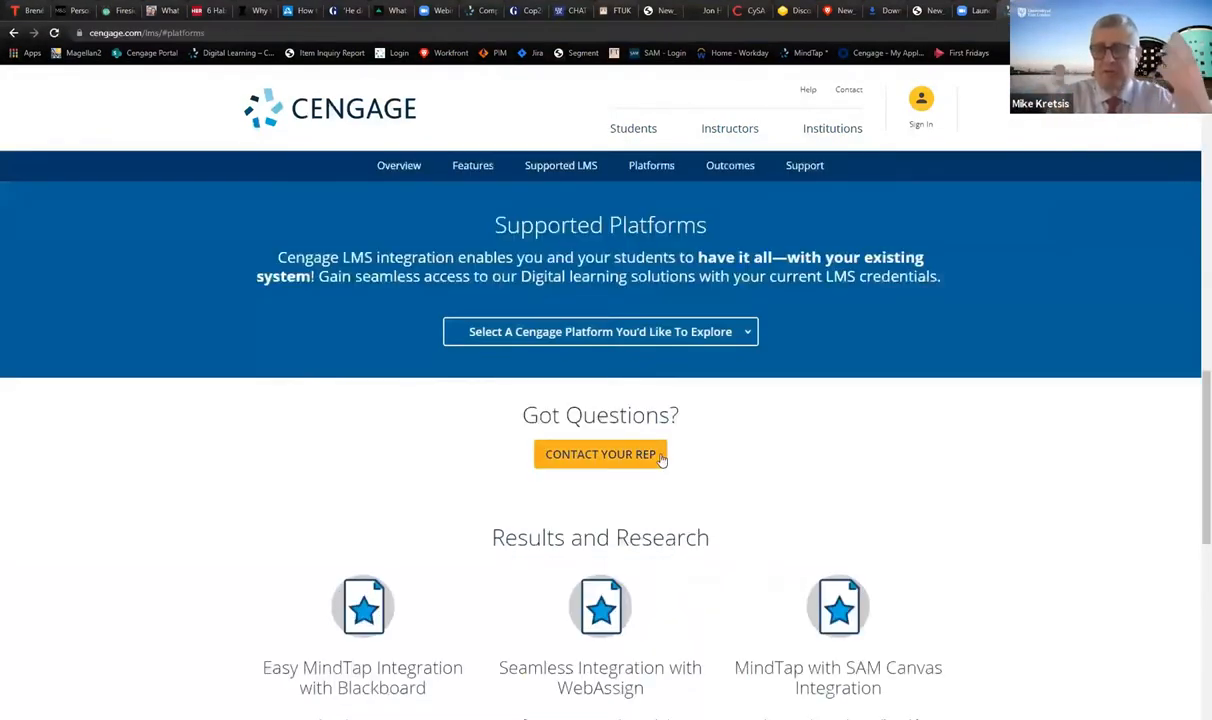
scroll("down", 3)
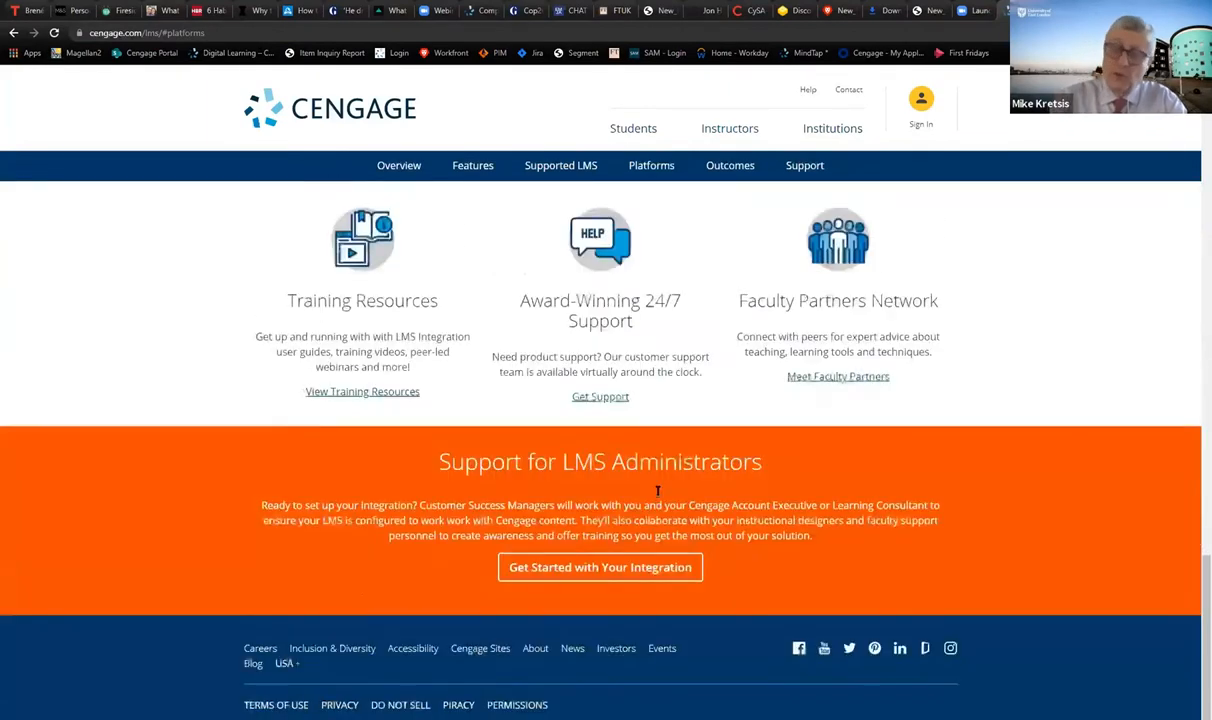
scroll("down", 3)
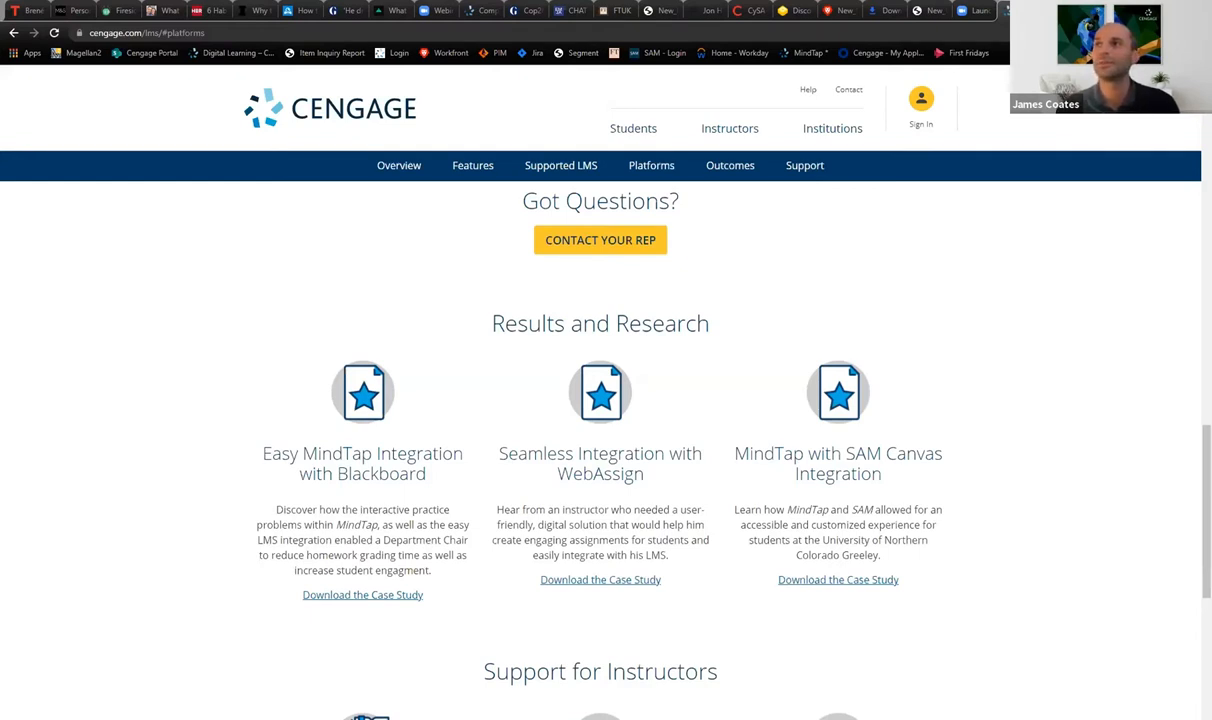
mouse_move(680, 644)
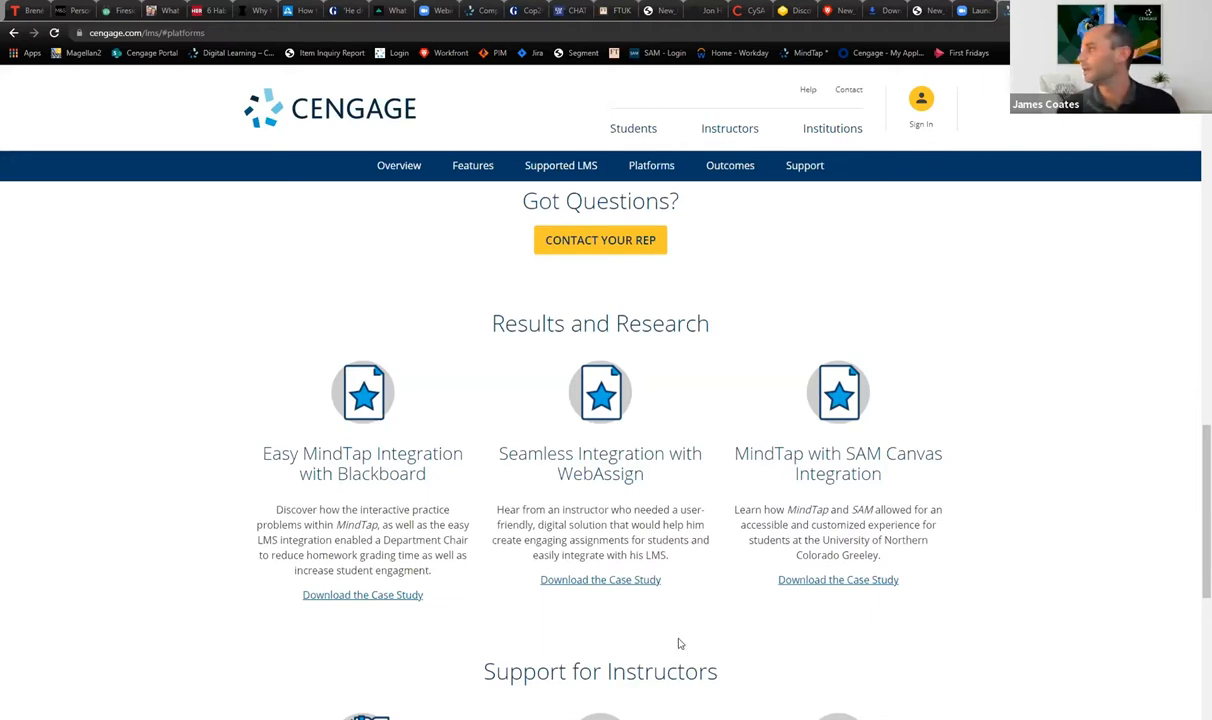